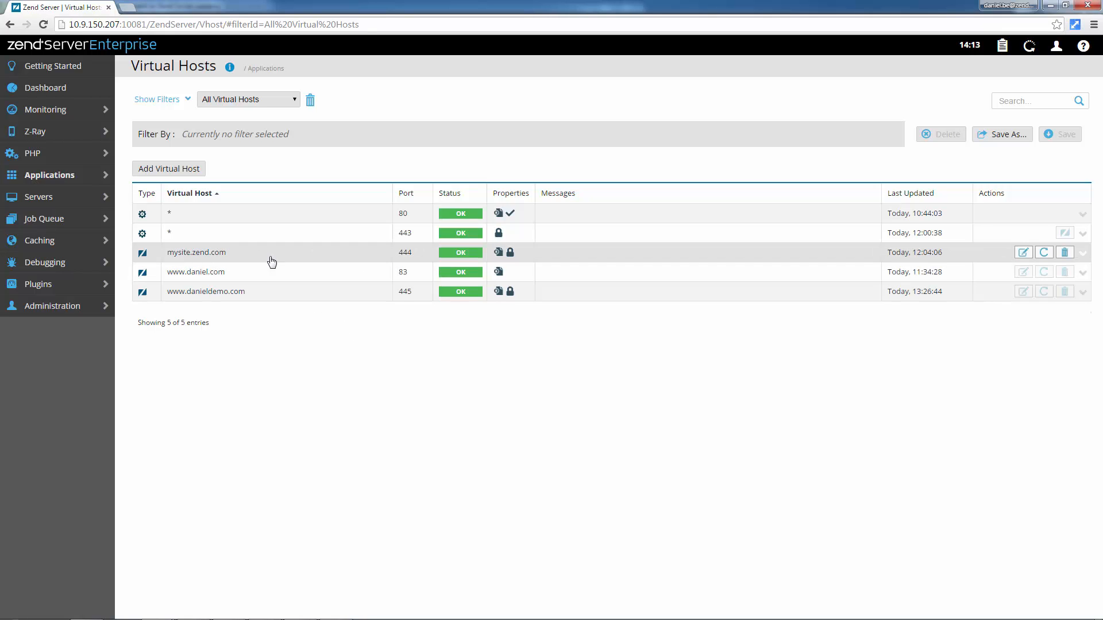
Step: View mysite.zend.com's configuration, then expand the system-defined port 443 host's SSL details
left_click(196, 252)
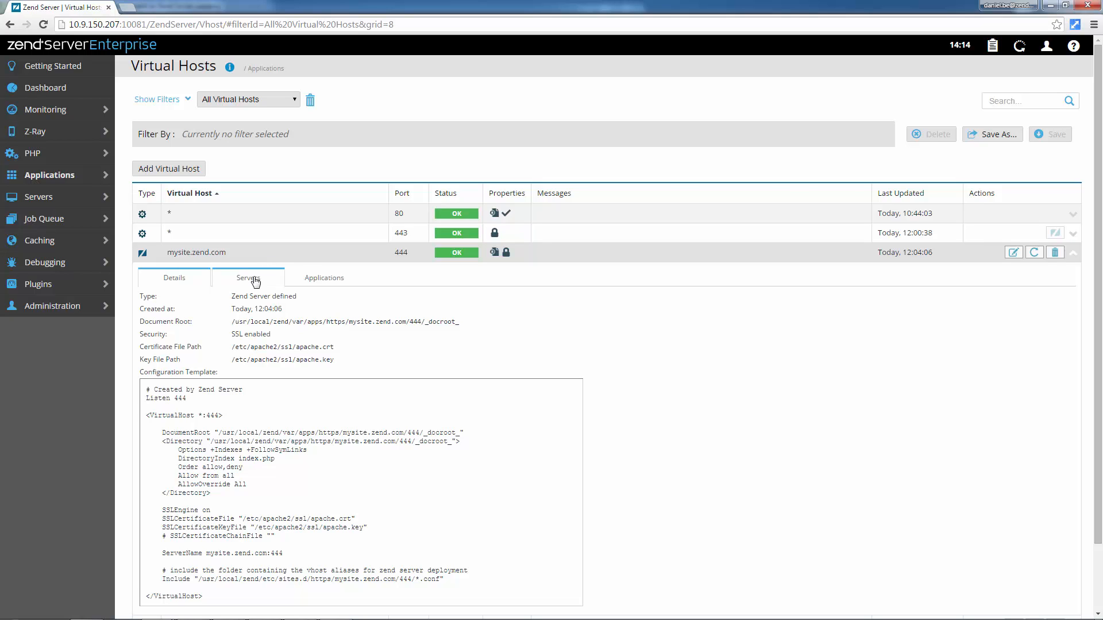
left_click(248, 277)
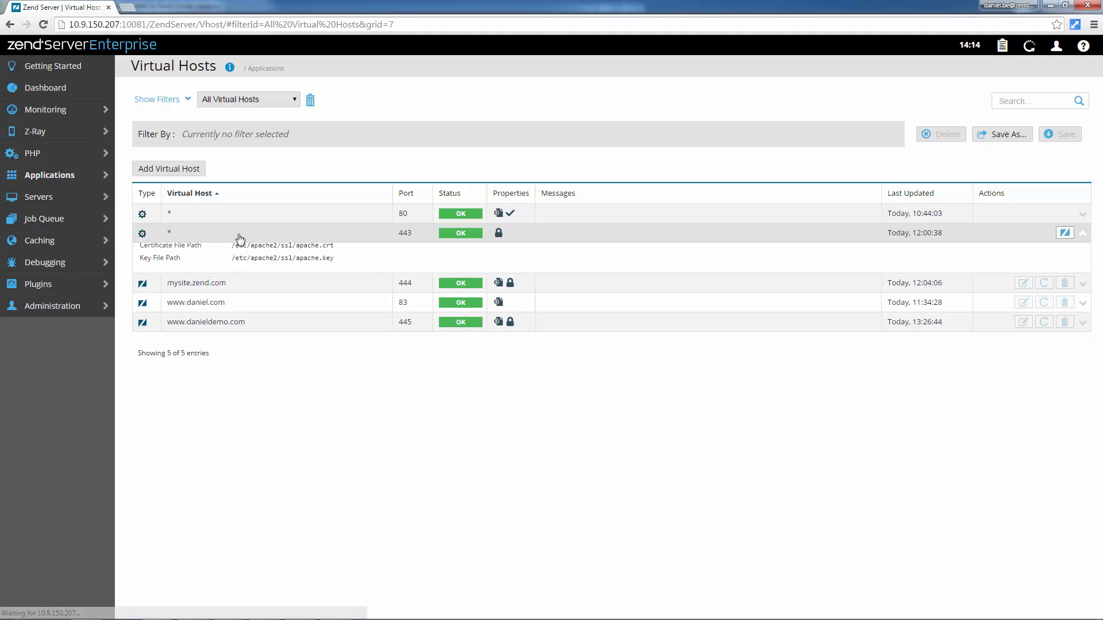
left_click(1082, 234)
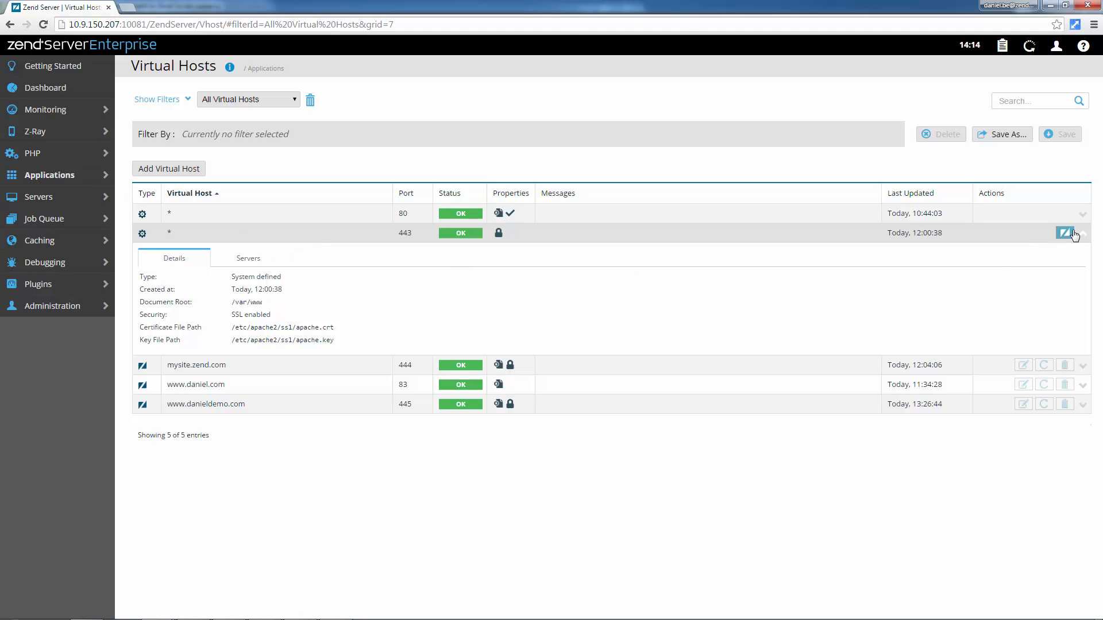
left_click(1064, 234)
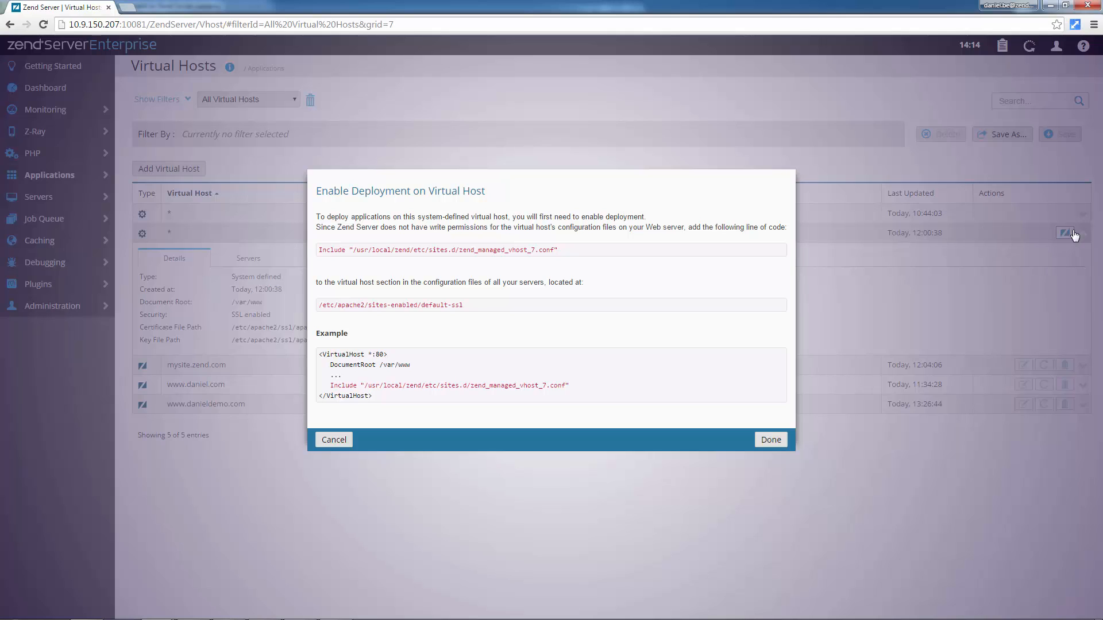
mouse_move(405, 428)
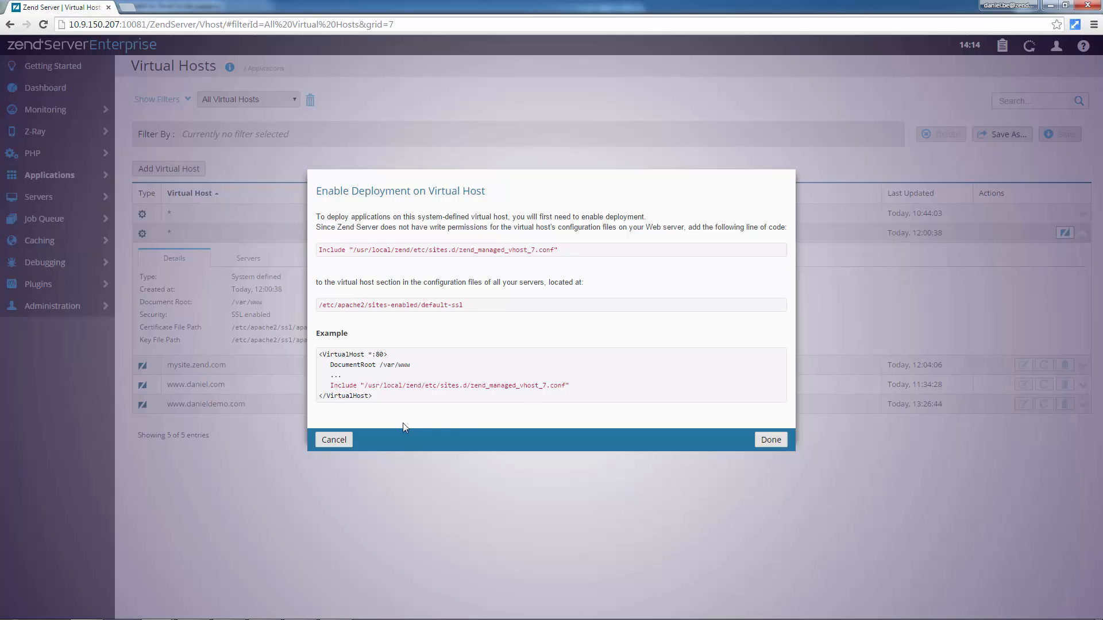
left_click(334, 440)
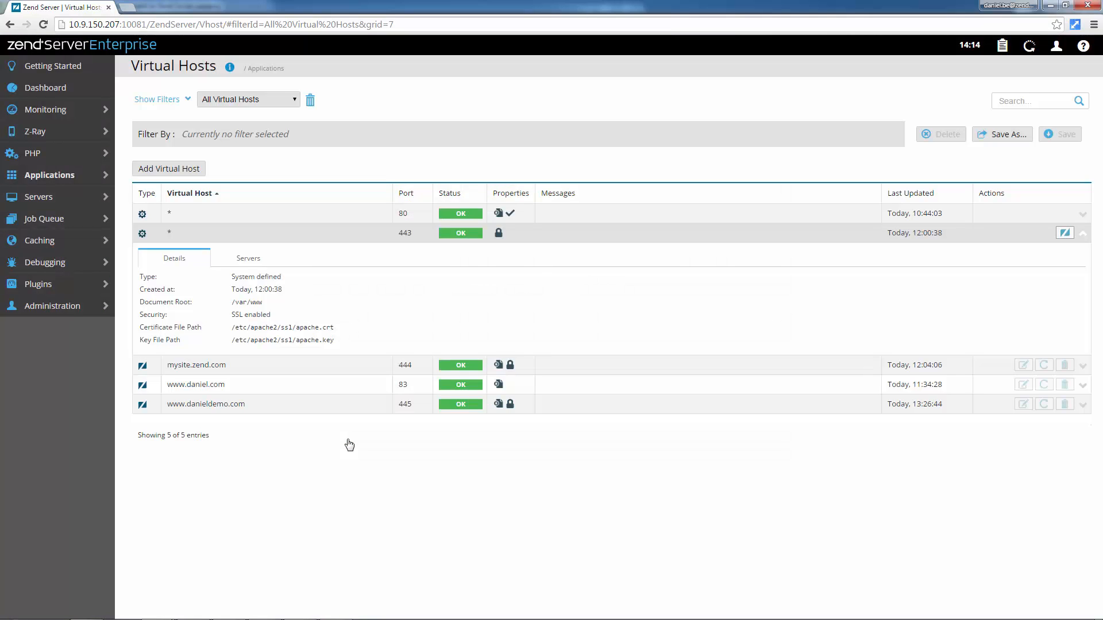
Step: Navigate from Getting Started via Applications to the Virtual Hosts list
left_click(52, 66)
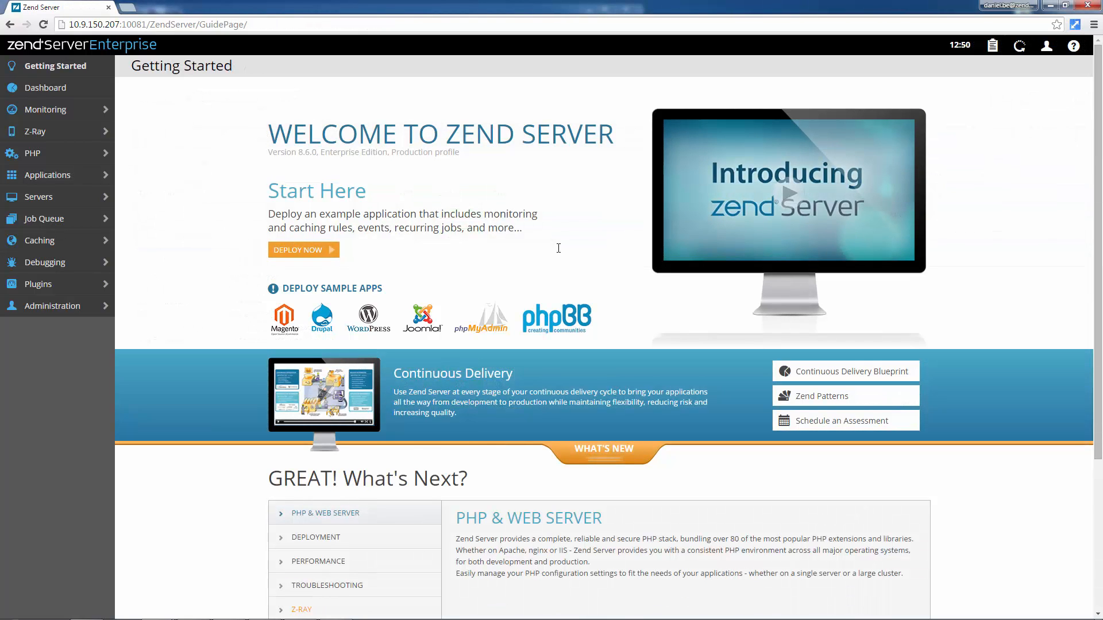
left_click(47, 175)
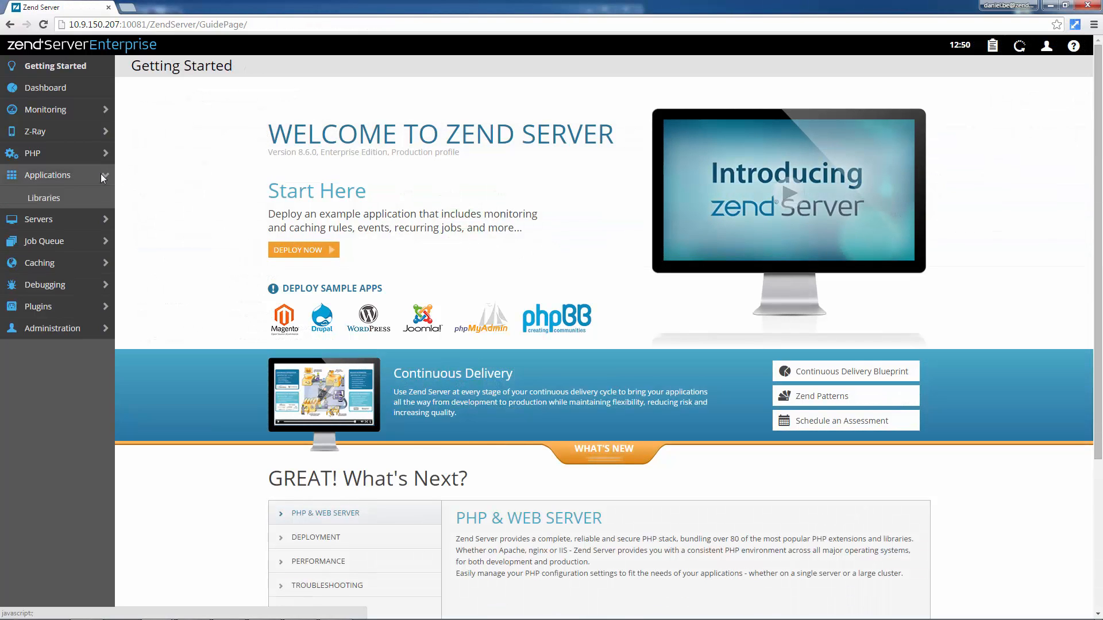
left_click(48, 174)
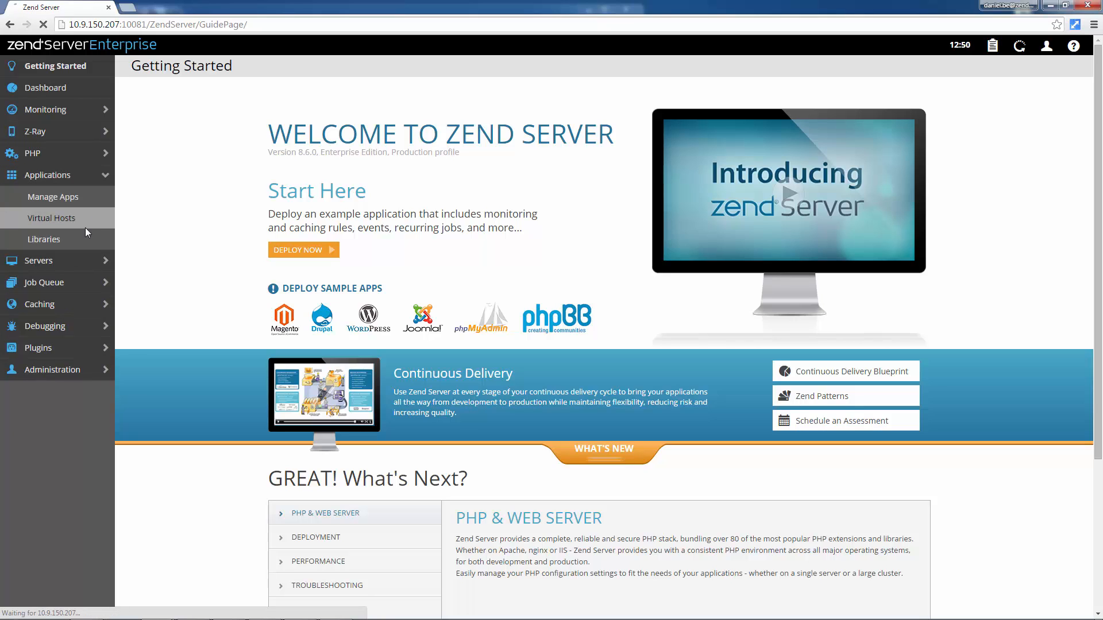
left_click(51, 217)
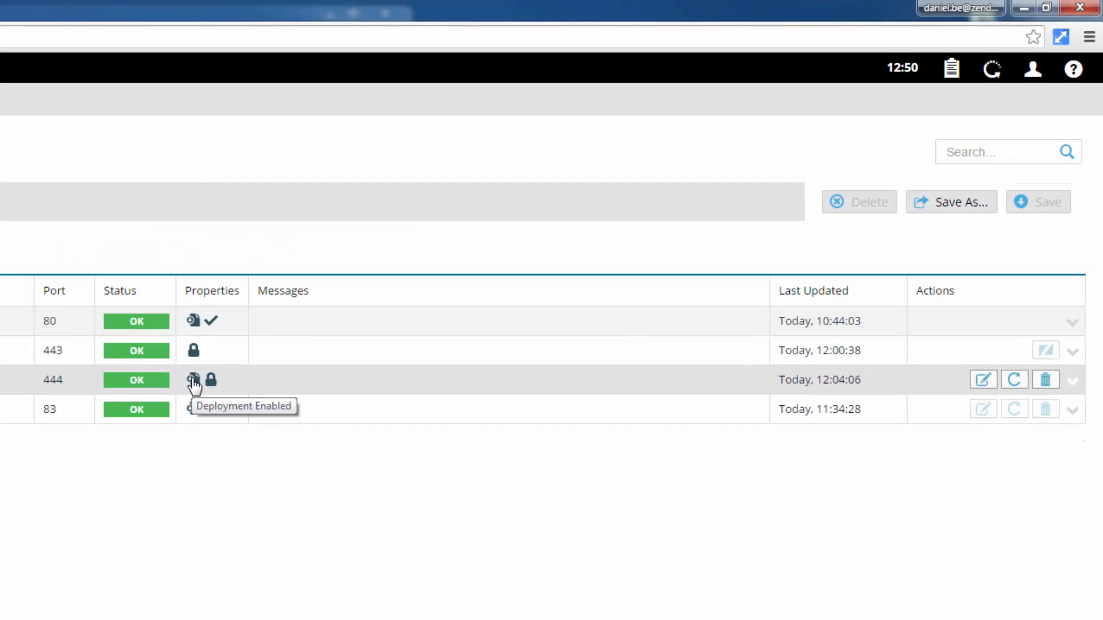
mouse_move(202, 387)
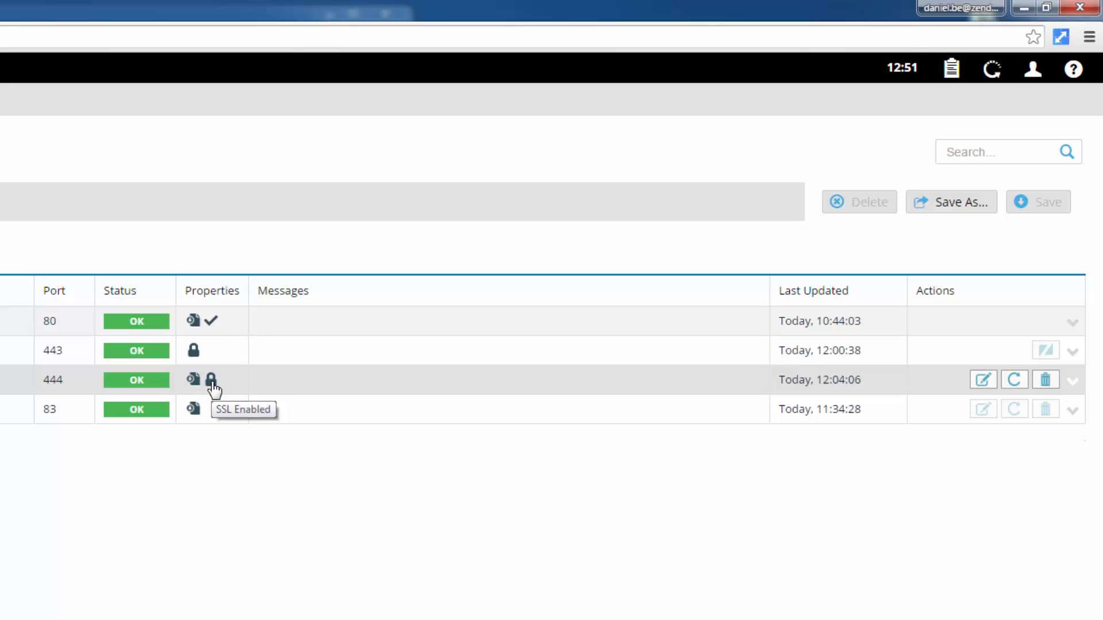
mouse_move(500, 466)
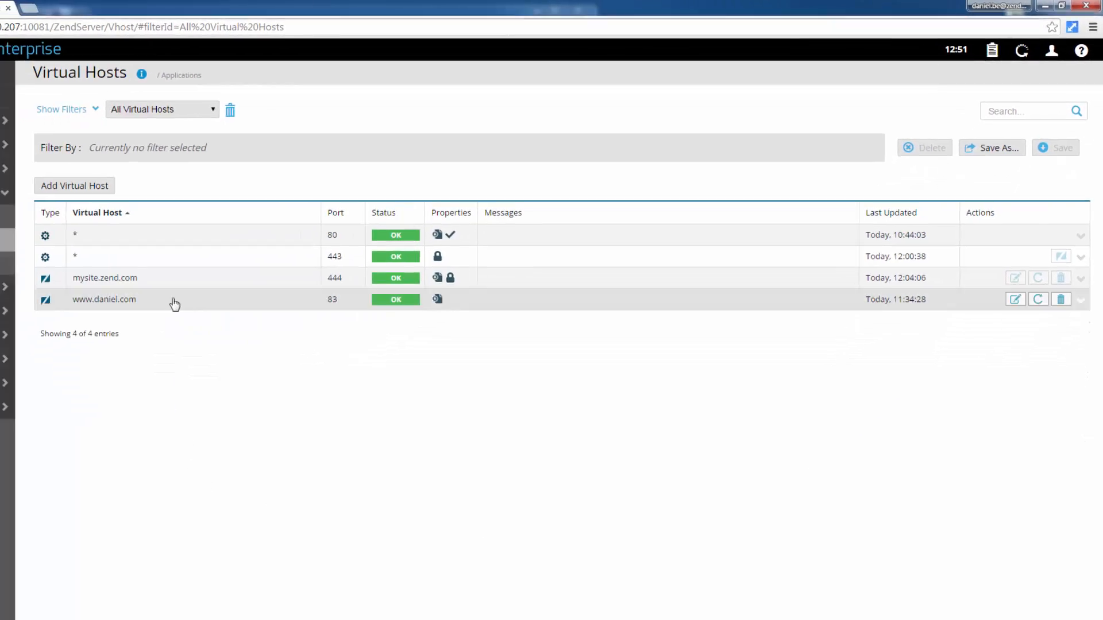
left_click(195, 277)
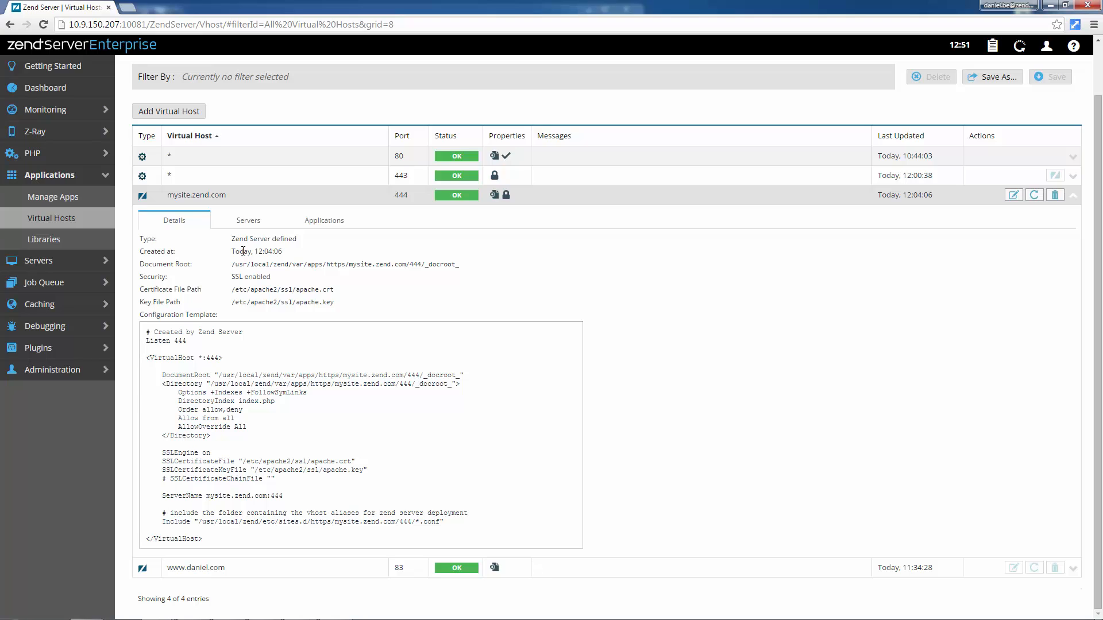
mouse_move(249, 221)
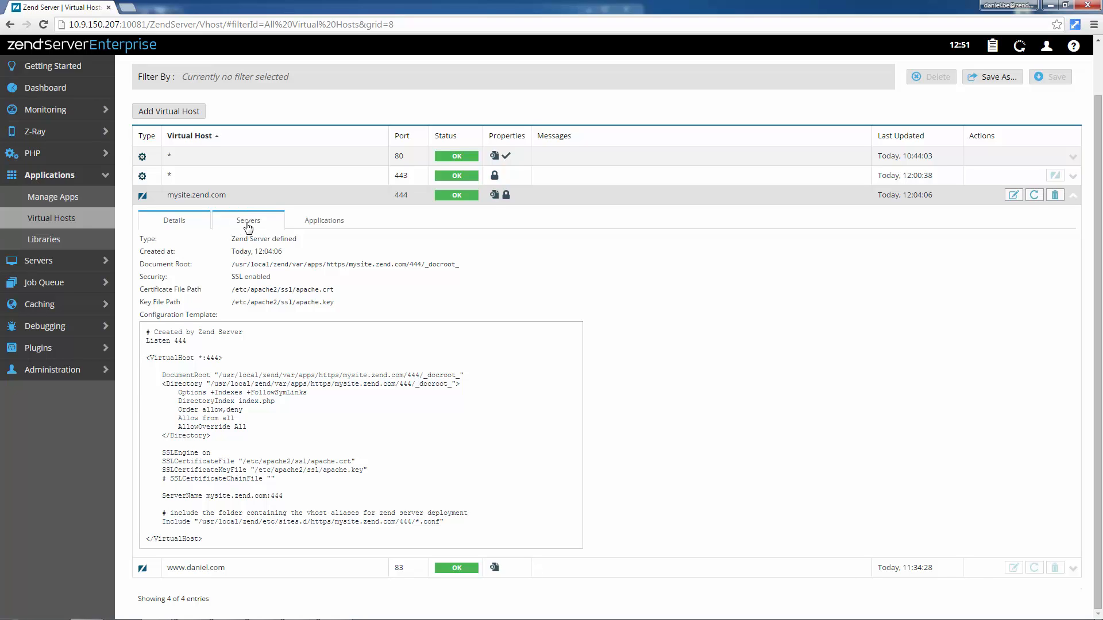
left_click(249, 220)
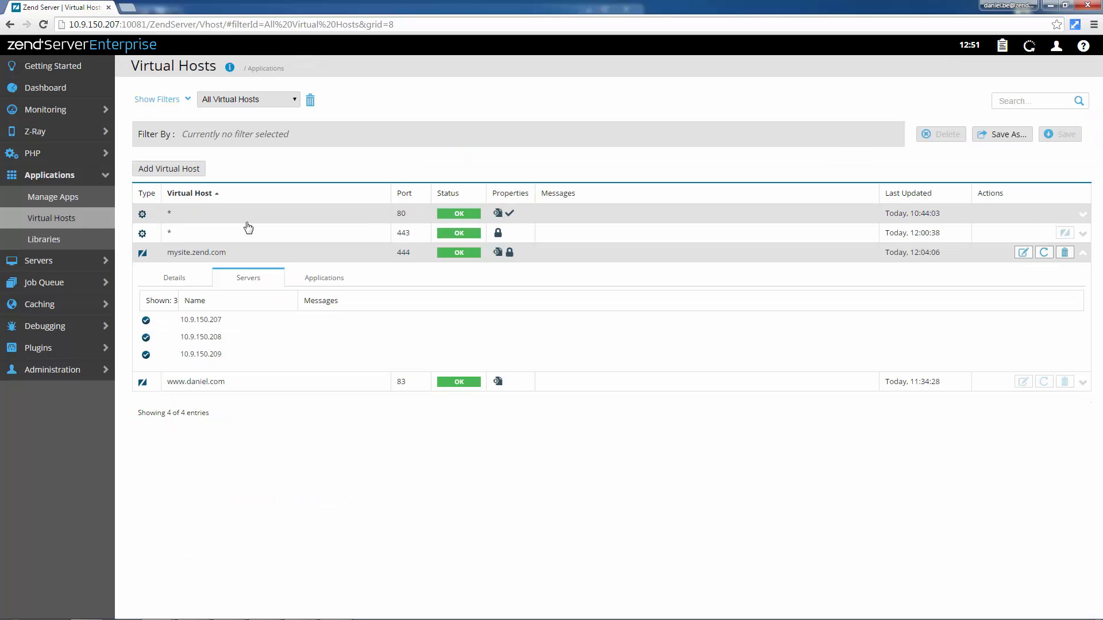
left_click(324, 277)
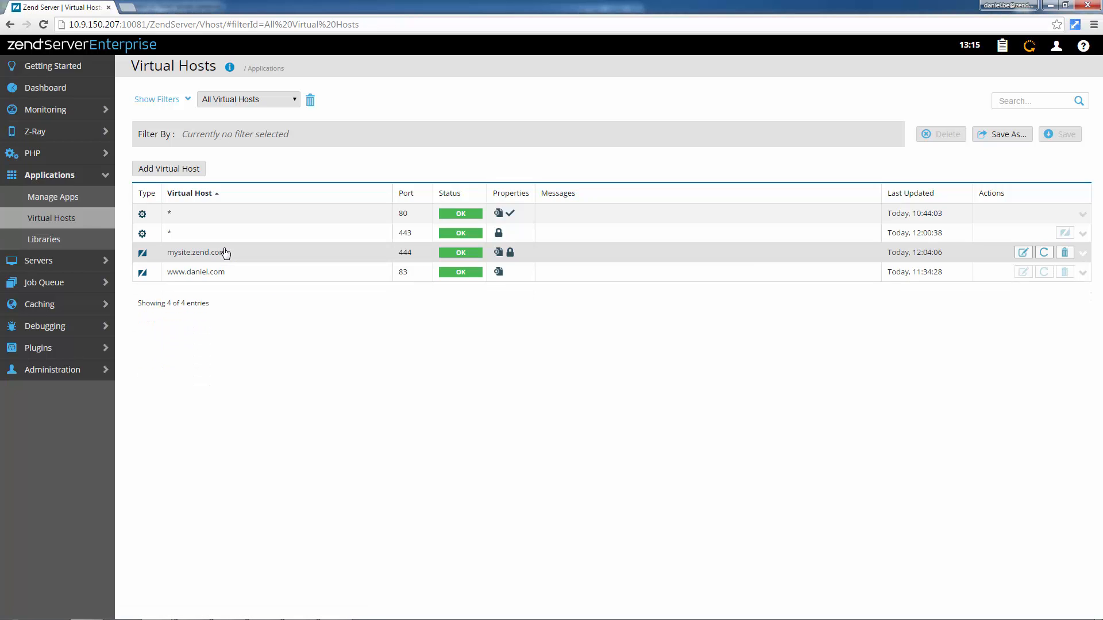
mouse_move(177, 172)
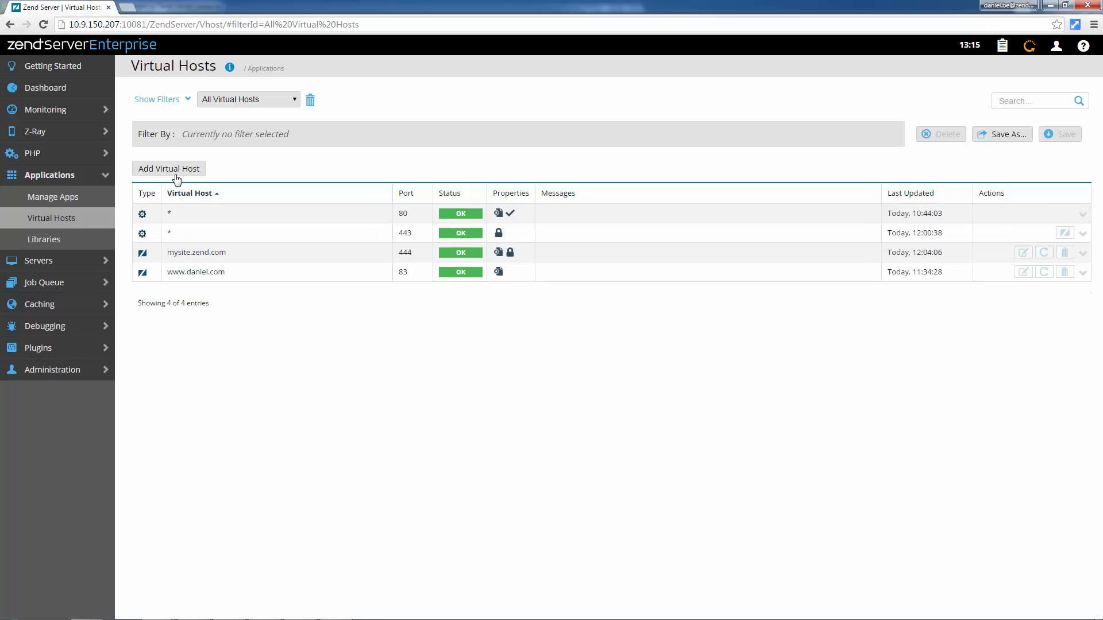
left_click(168, 168)
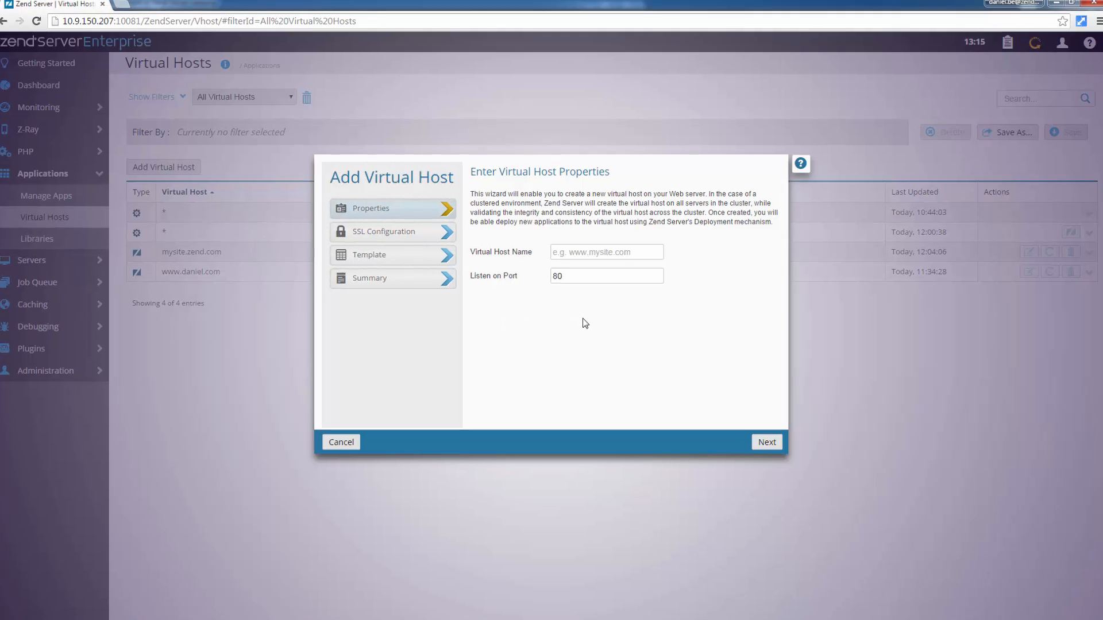
type("www.danieldemo.com")
type("445")
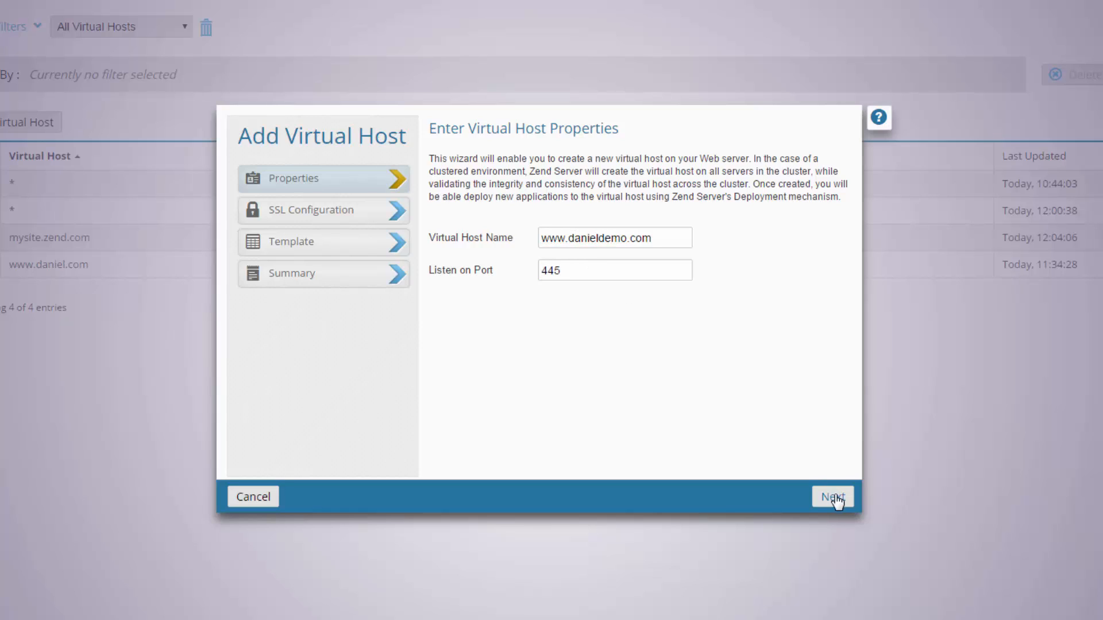
Step: Enable SSL security with certificate under /etc/apache2/ssl and key file /etc/apache2/ssl/apache.key
left_click(832, 496)
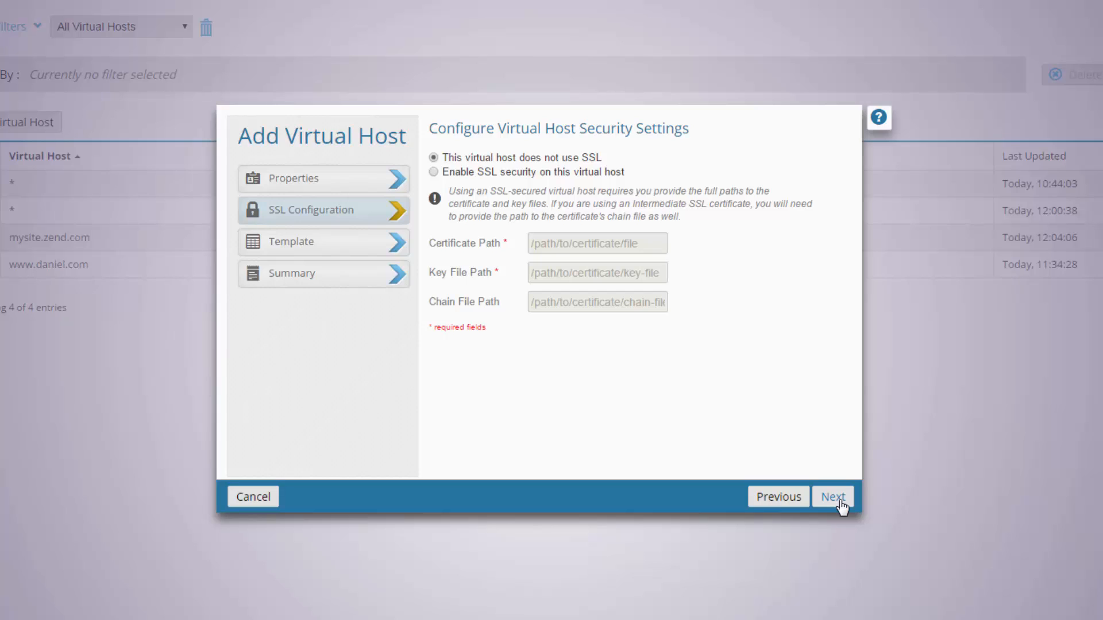
mouse_move(450, 178)
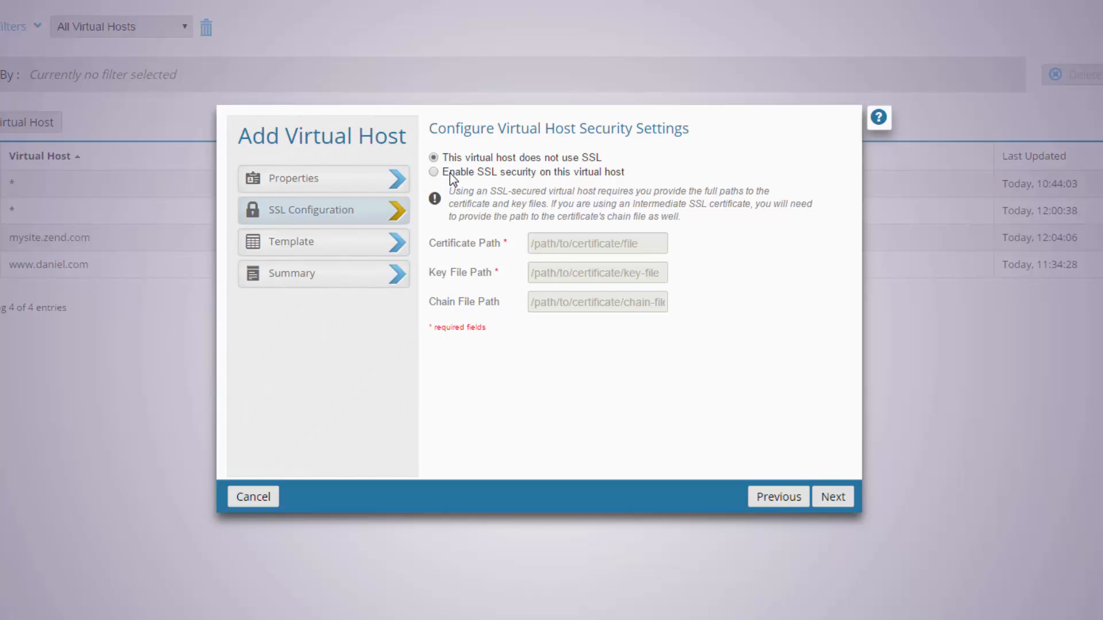
left_click(434, 172)
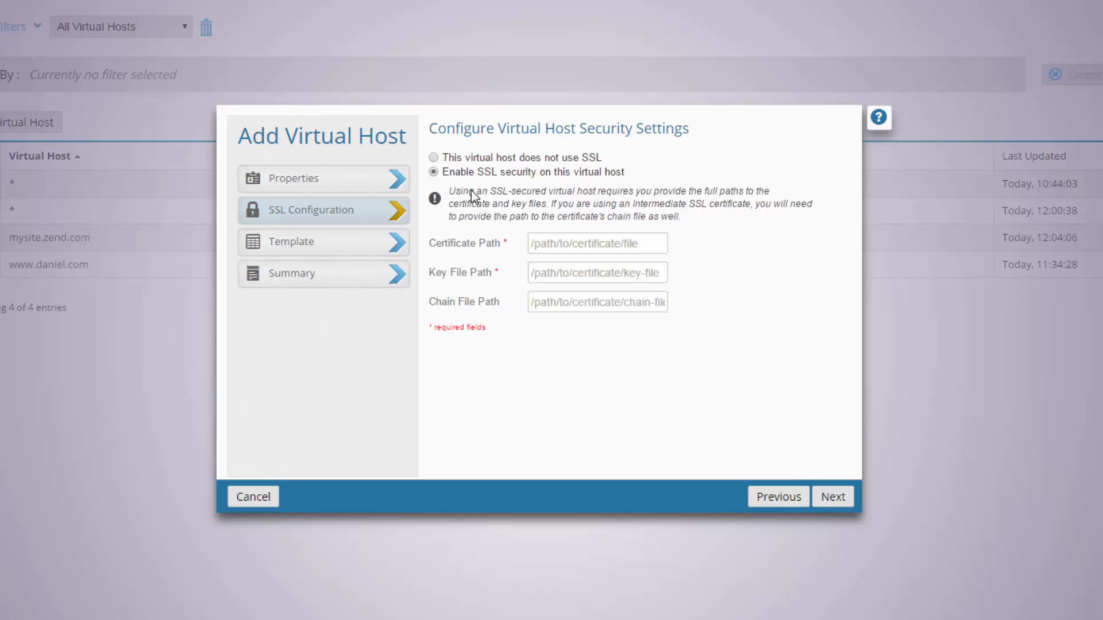
type("/etc/apache2/ssl")
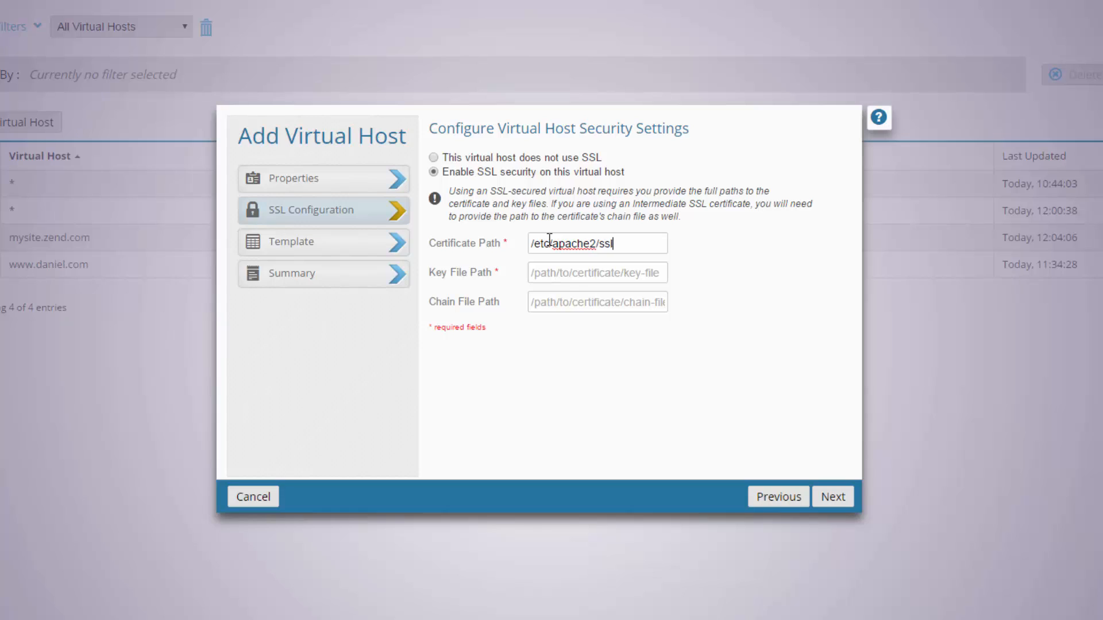
type("/apache.cr")
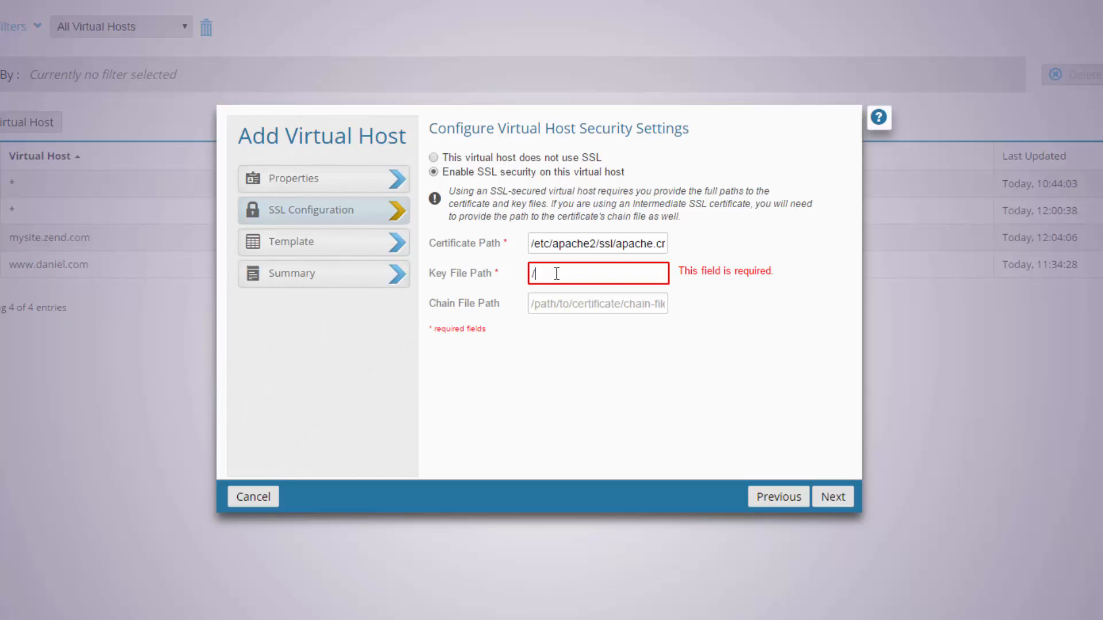
type("etc/a")
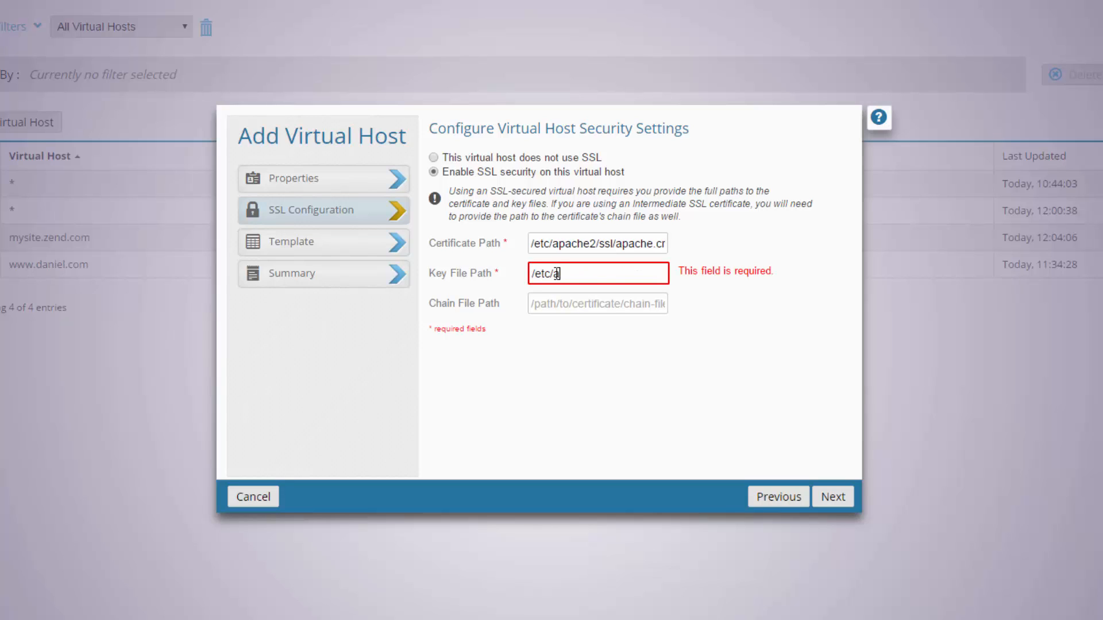
type("pache2/")
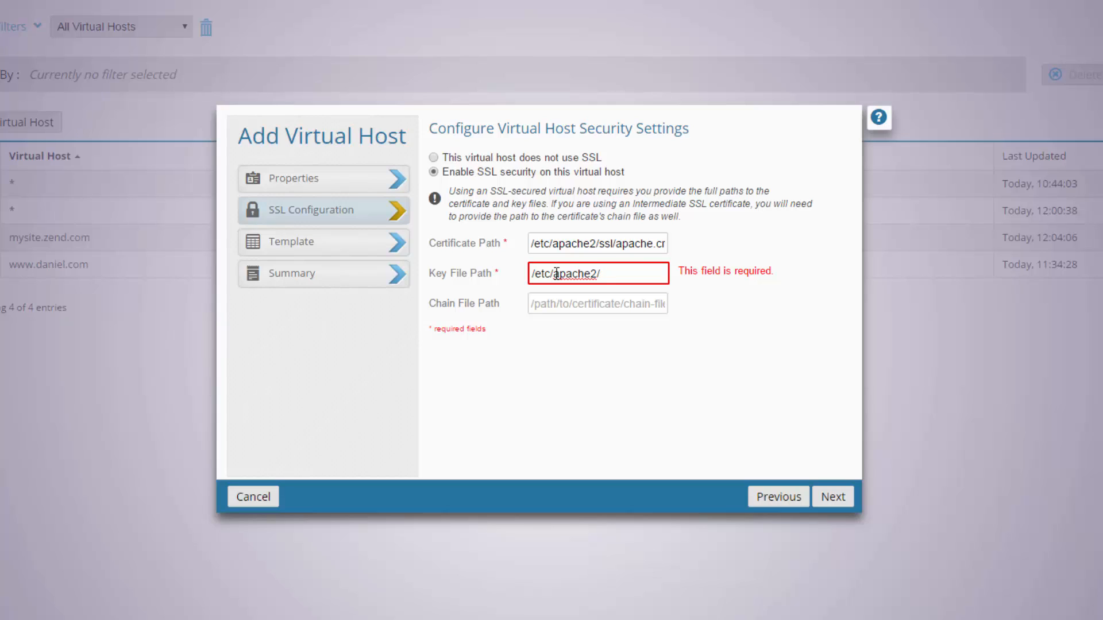
type("ssl/apach")
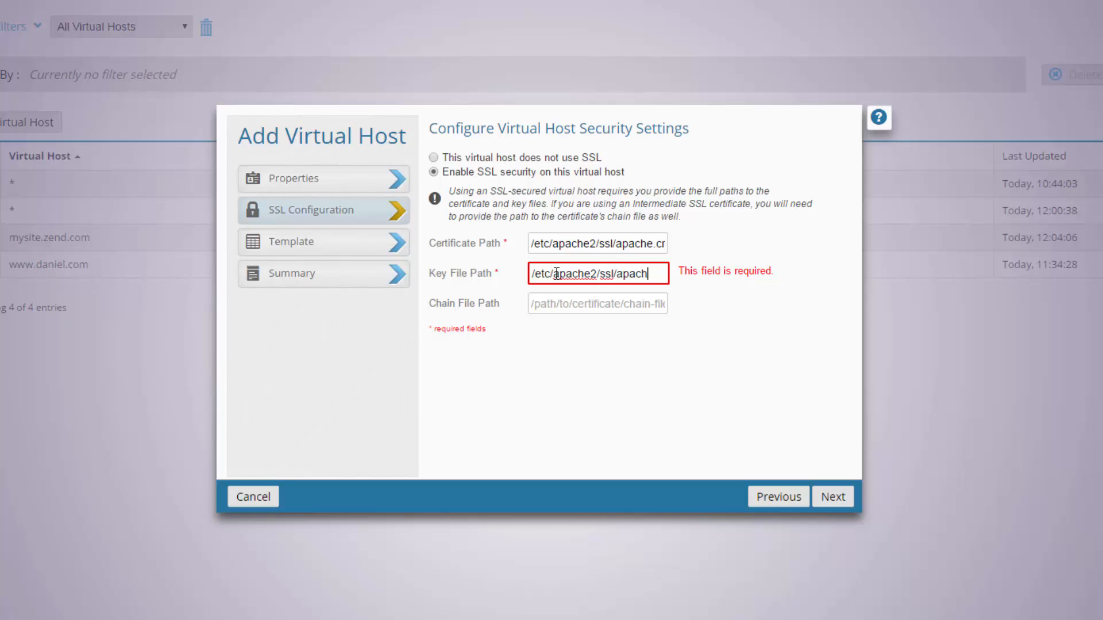
type("e.key")
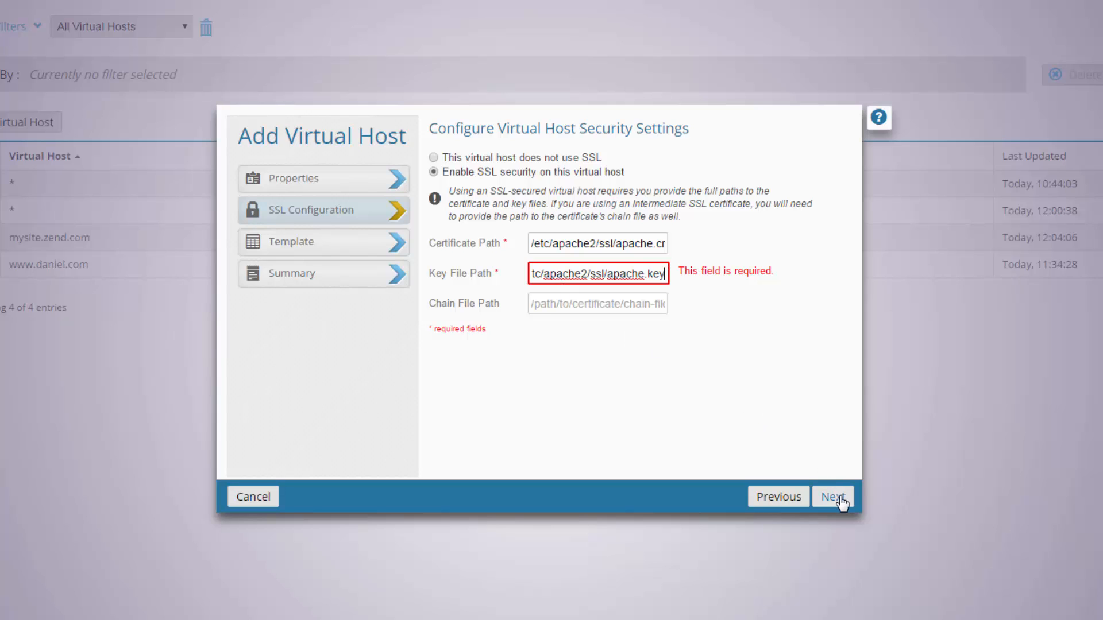
Step: Choose to customize the configuration template and add a Listen 445 directive
left_click(833, 497)
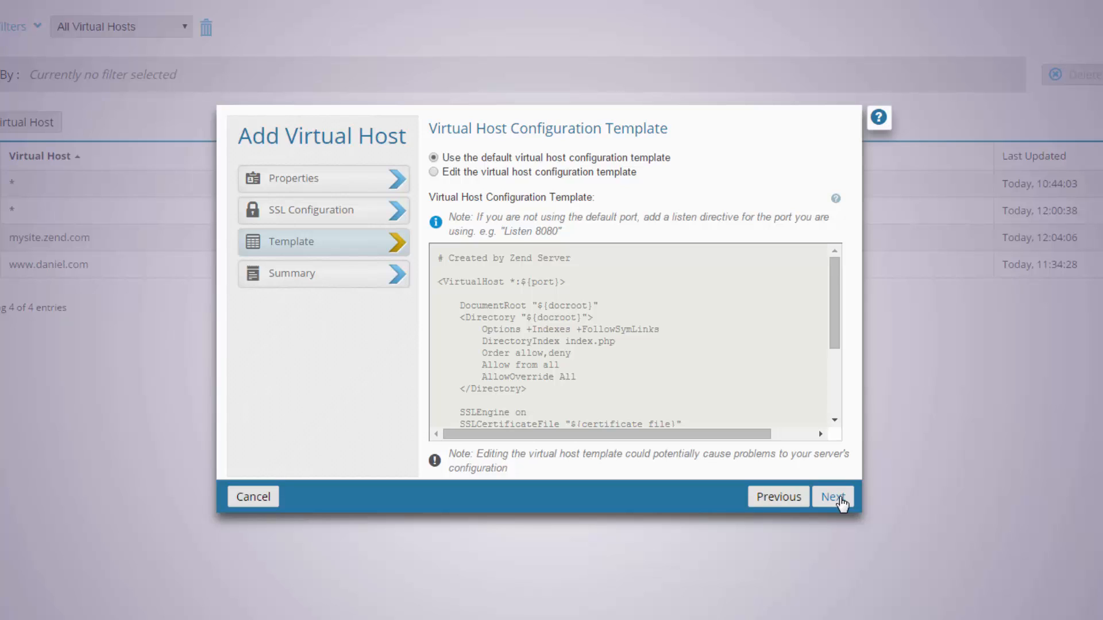
mouse_move(475, 204)
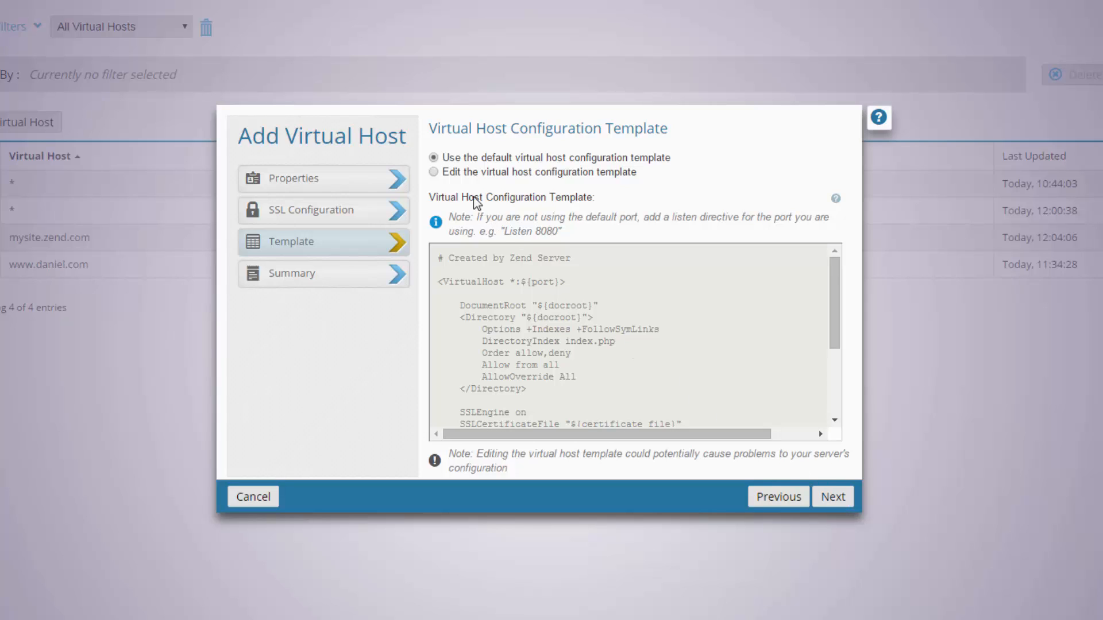
left_click(433, 172)
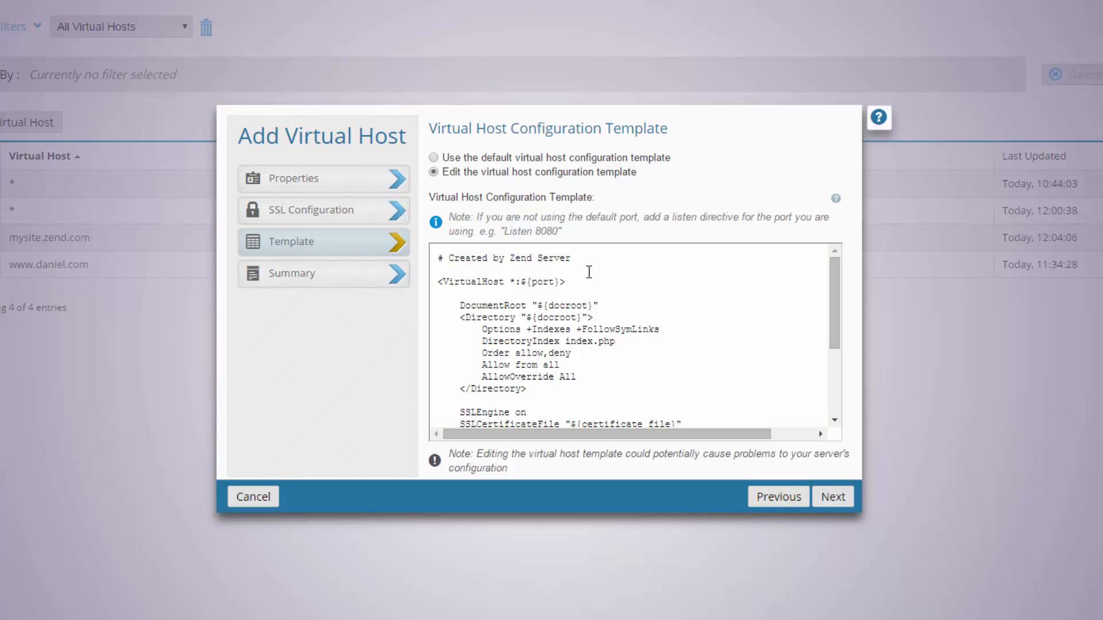
left_click(573, 257)
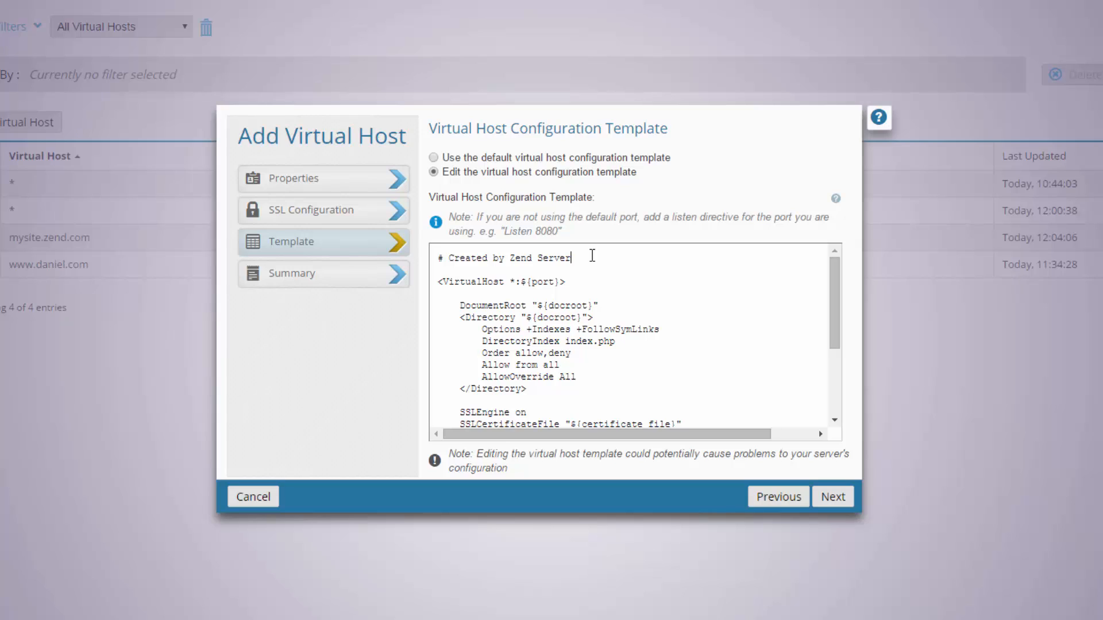
type("Listen 445")
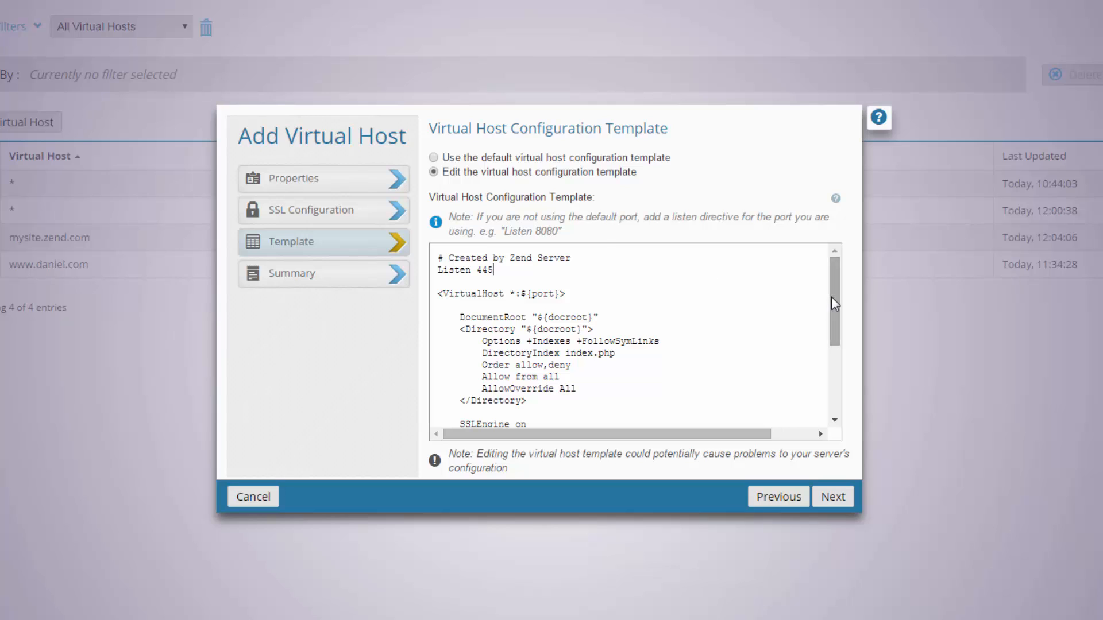
scroll("down", 3)
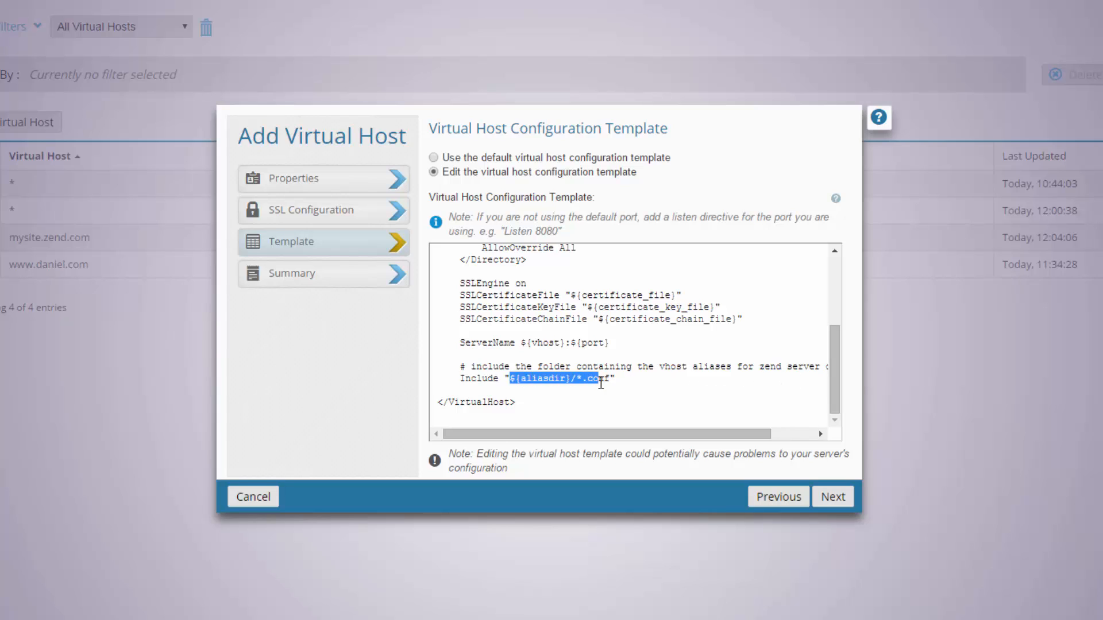
Step: Try an include path under /tmp/apache_conf, then go back after the error to keep the default
type("/tmp")
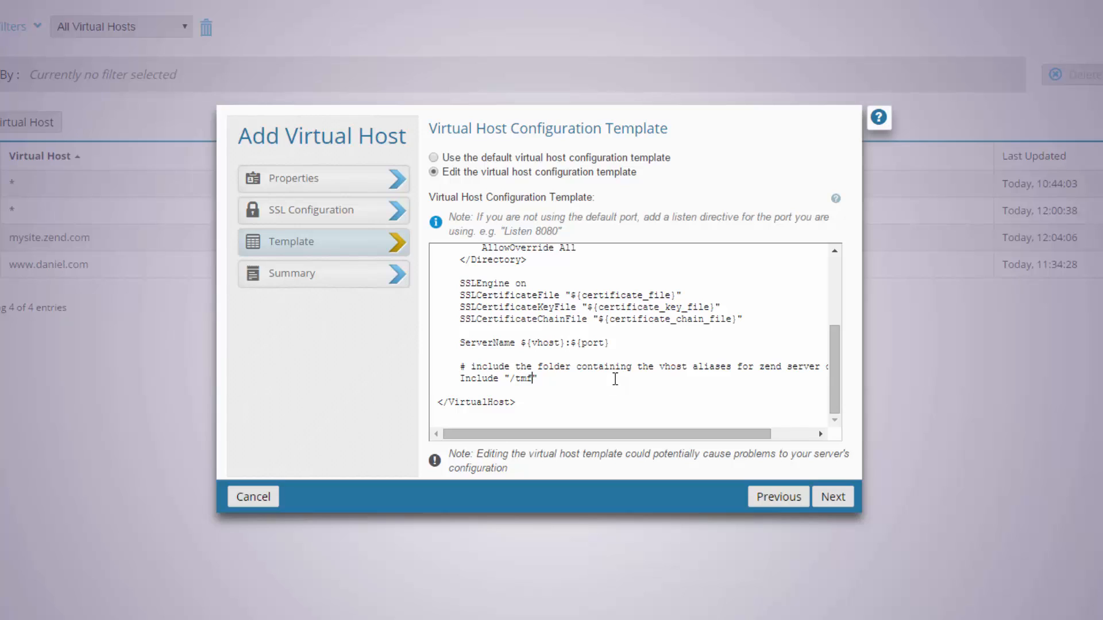
type("/apache_conf/*.c")
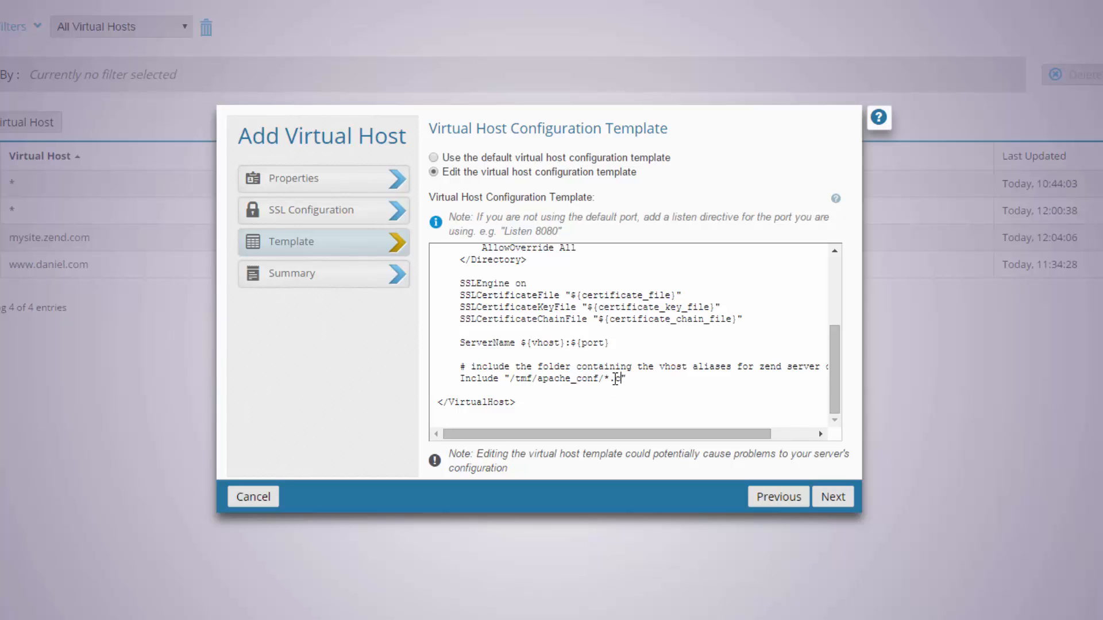
type("onf")
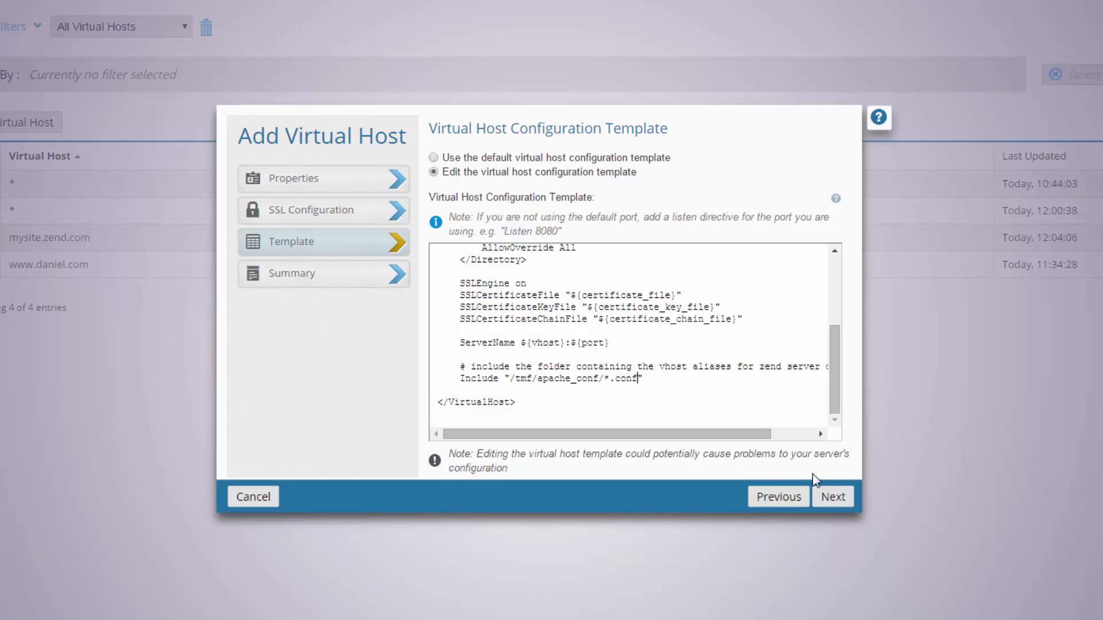
left_click(833, 497)
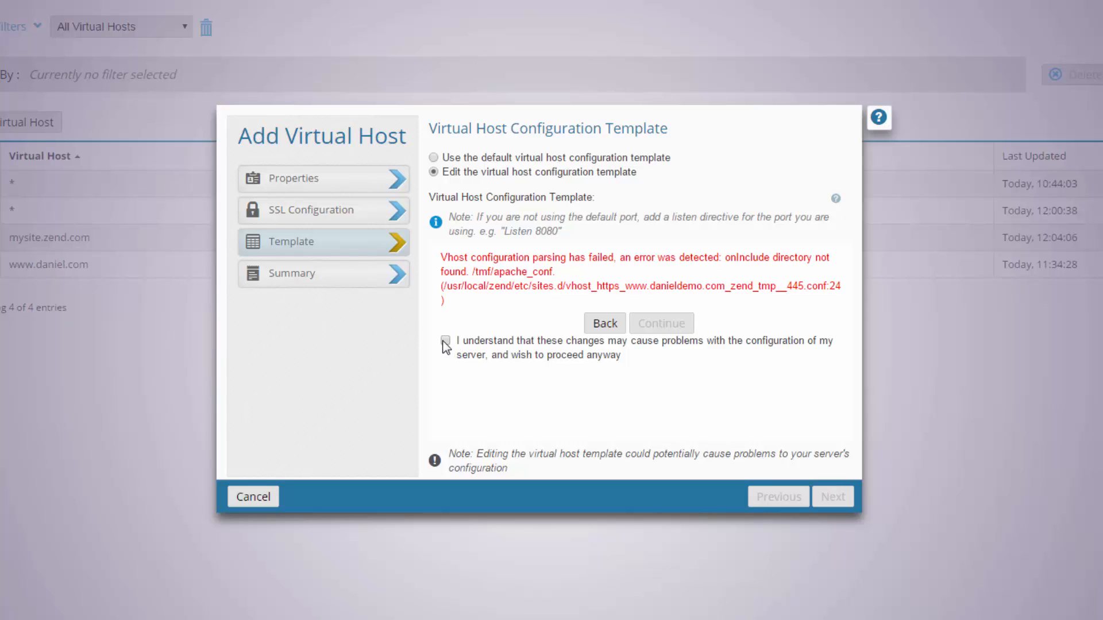
left_click(445, 340)
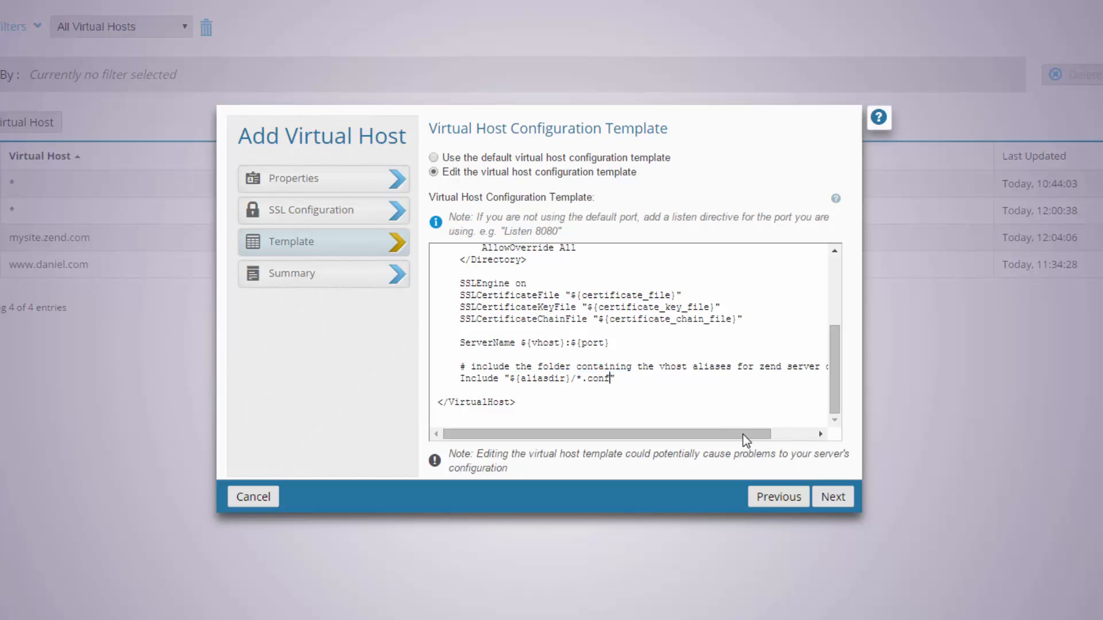
left_click(834, 496)
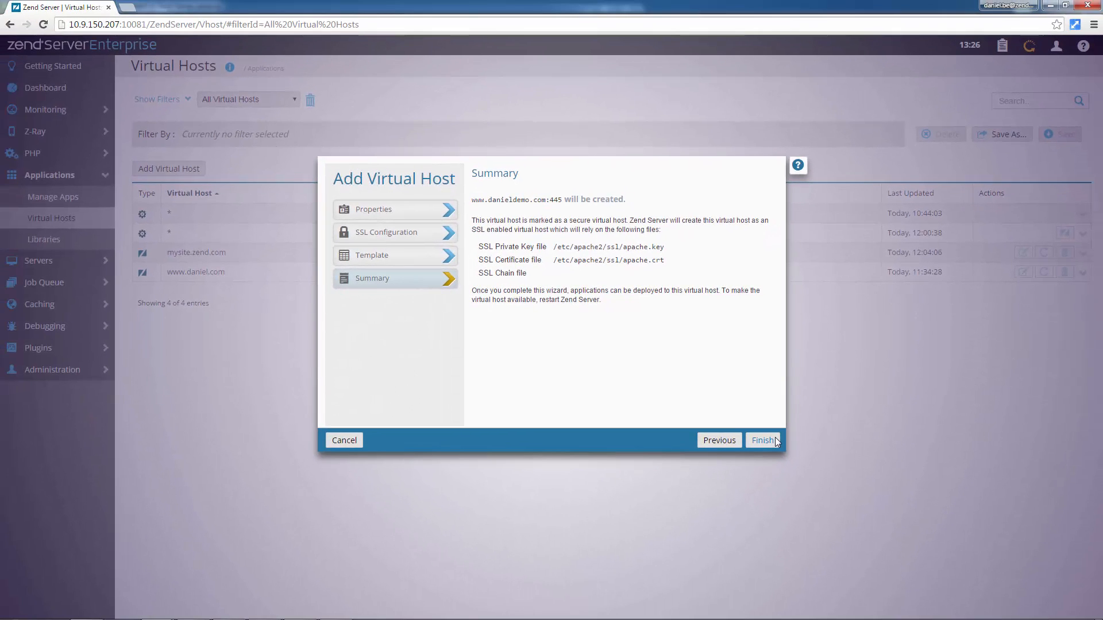
left_click(763, 440)
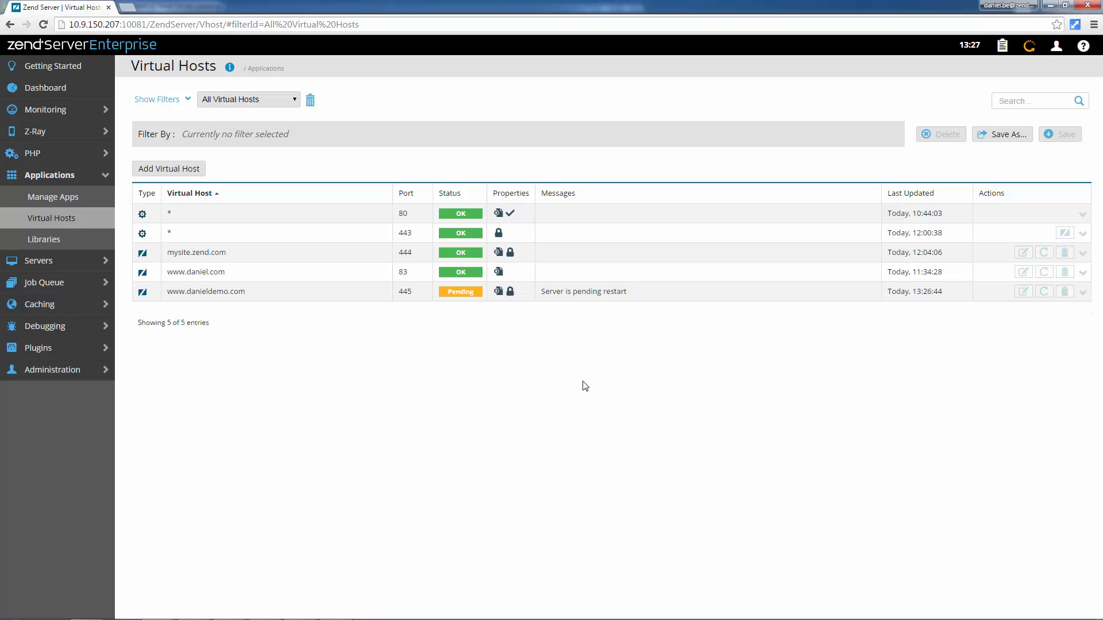
Step: From Manage Apps, upload joomla-3.3.zpk for deployment and show its readme
left_click(53, 197)
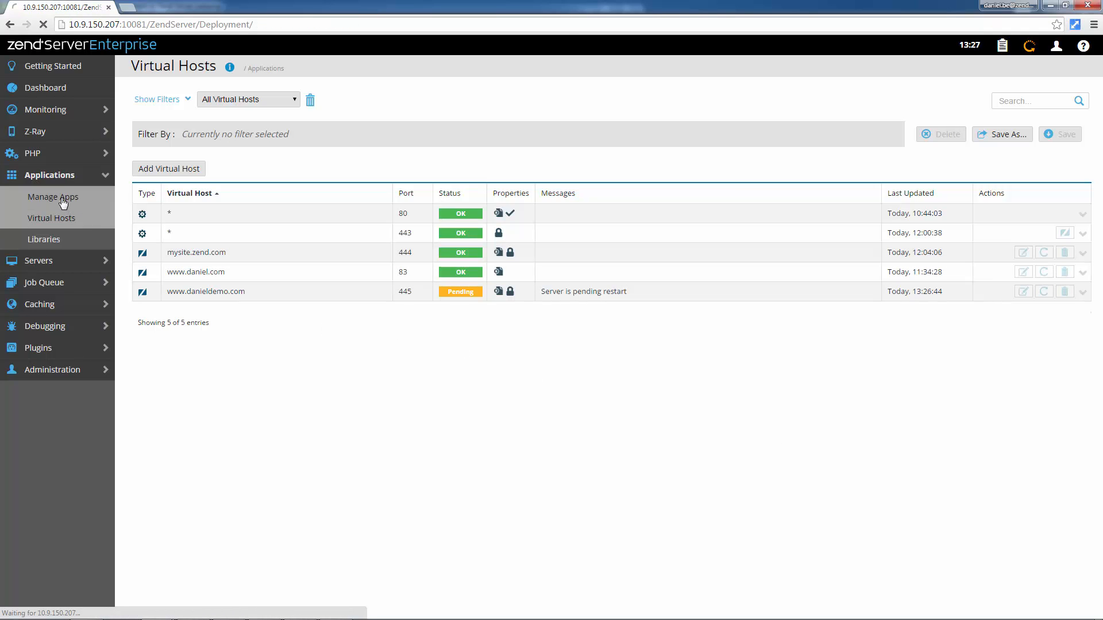
left_click(53, 197)
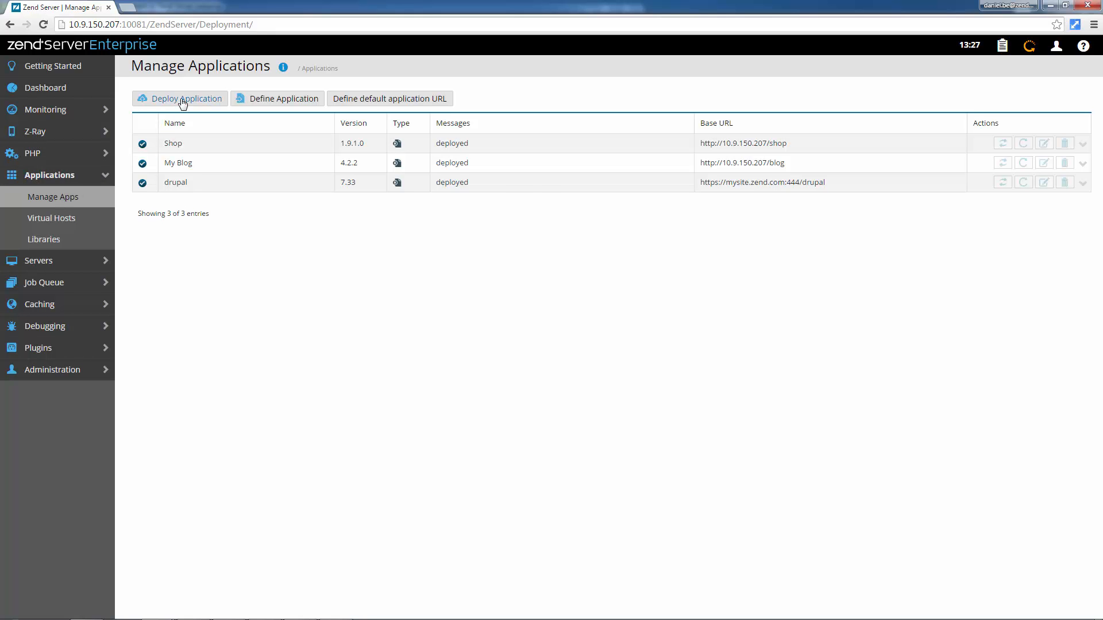
left_click(181, 99)
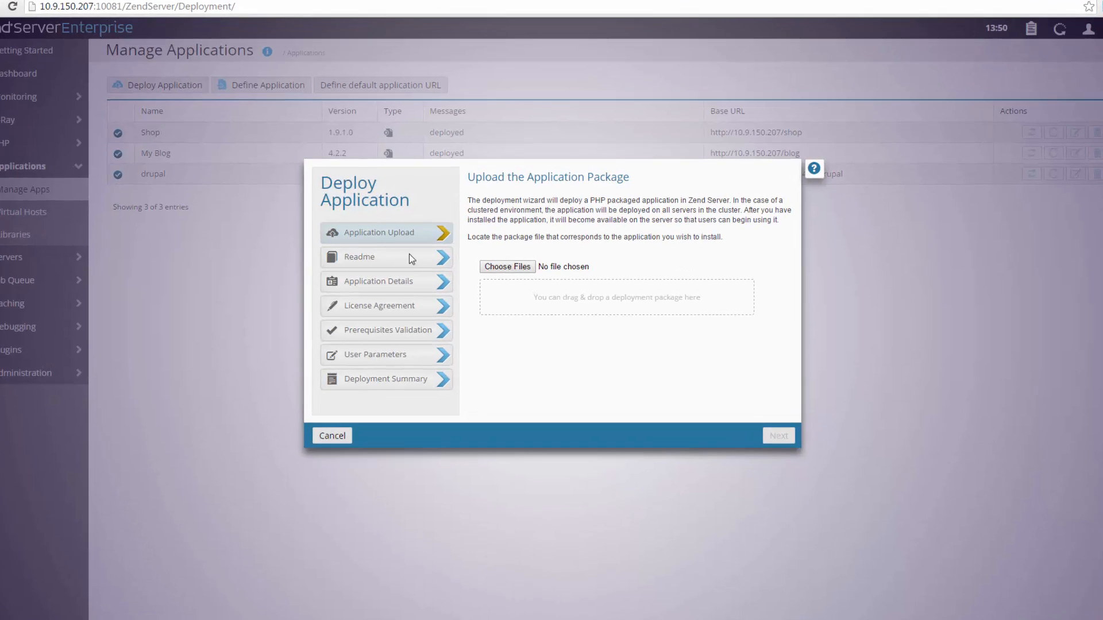
left_click(505, 265)
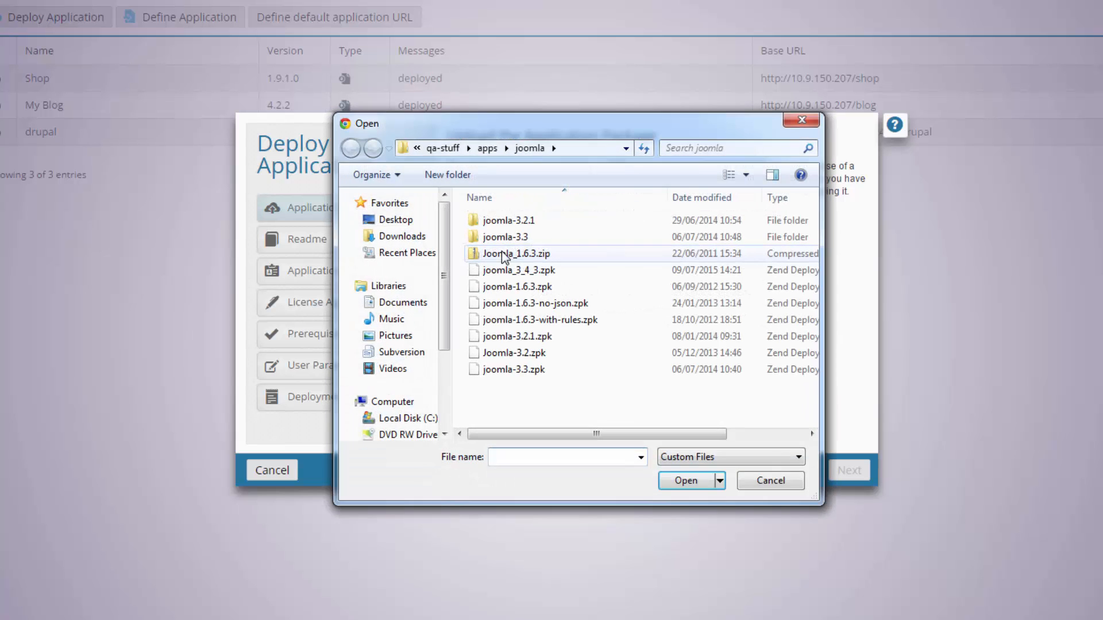
left_click(684, 480)
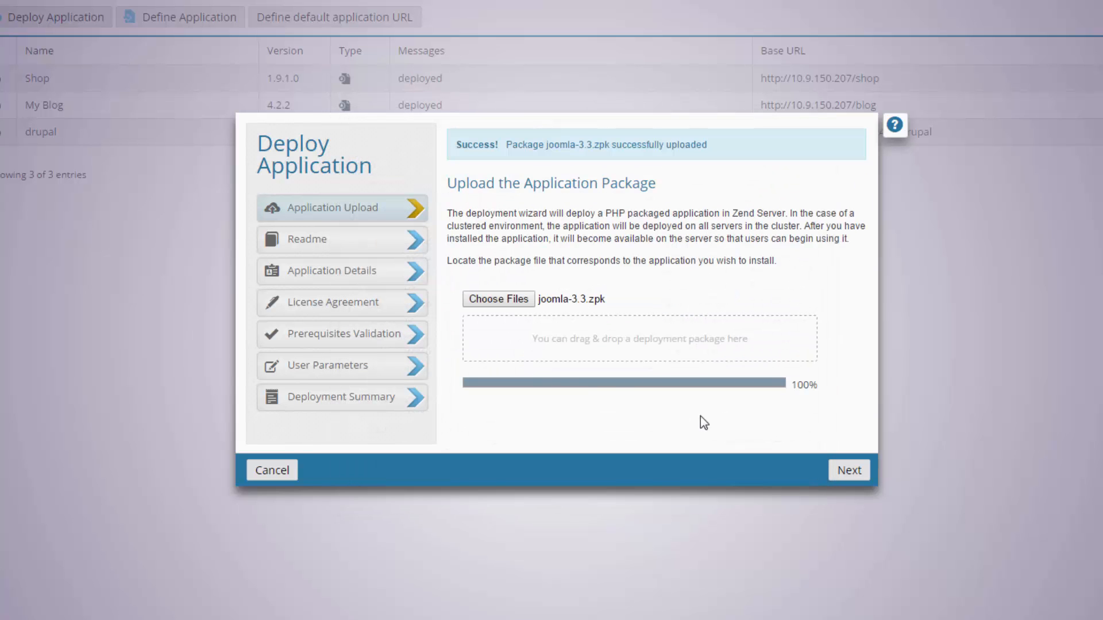
left_click(848, 470)
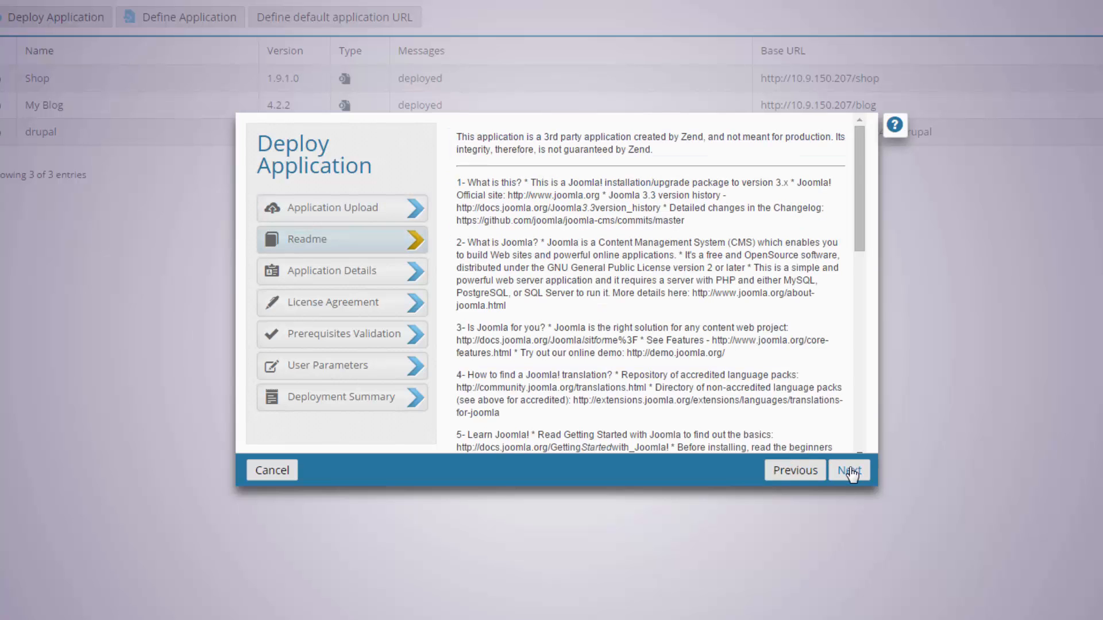
left_click(848, 470)
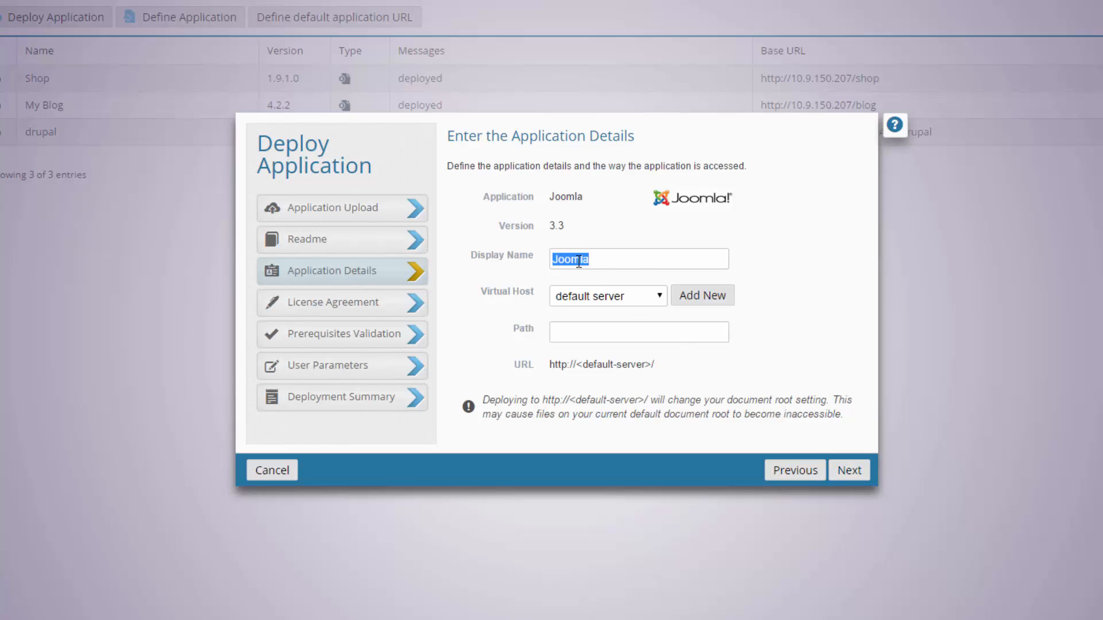
type("Daniel")
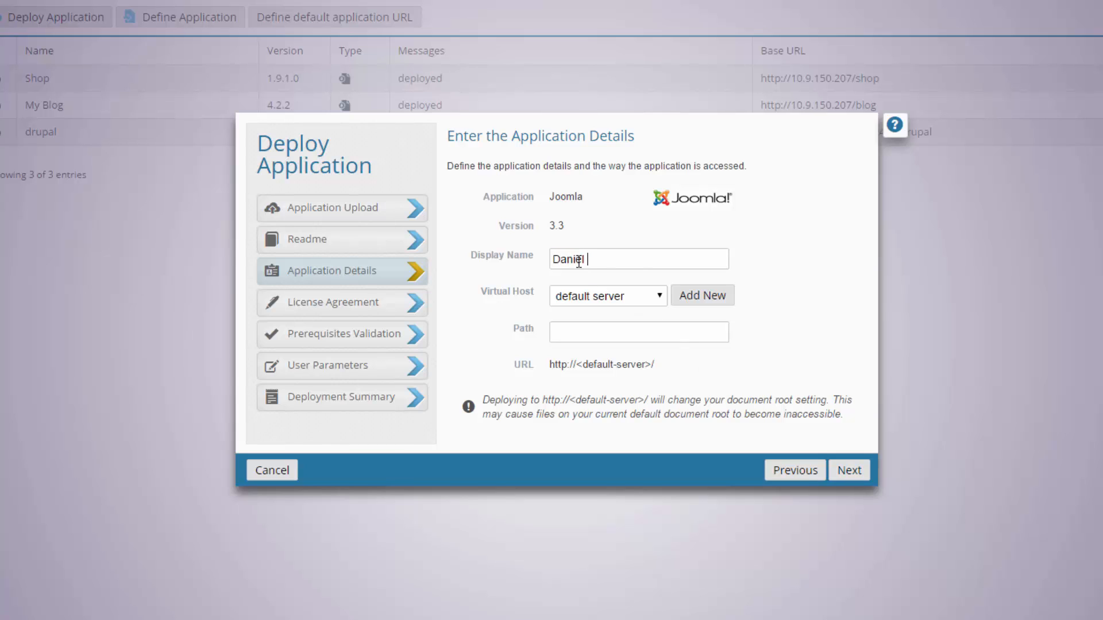
type("Demo")
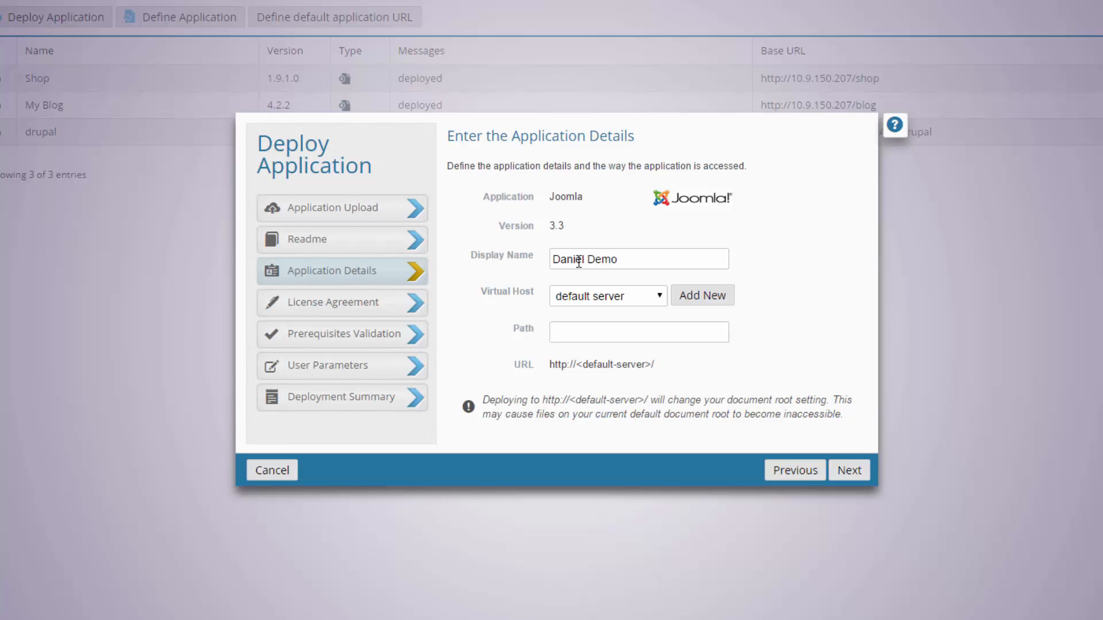
left_click(607, 295)
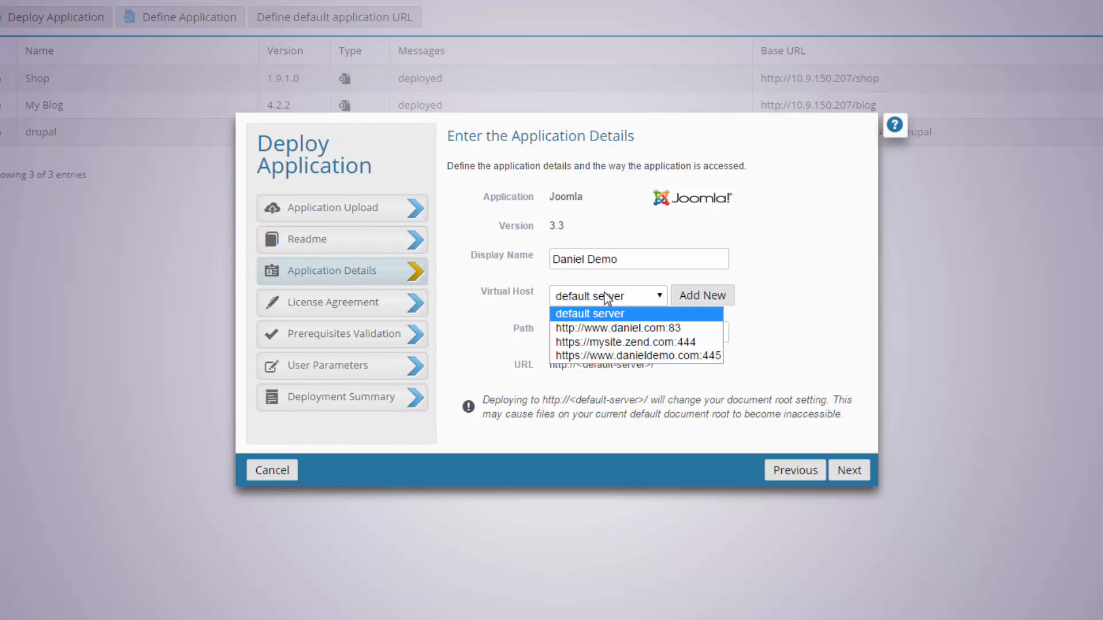
mouse_move(612, 327)
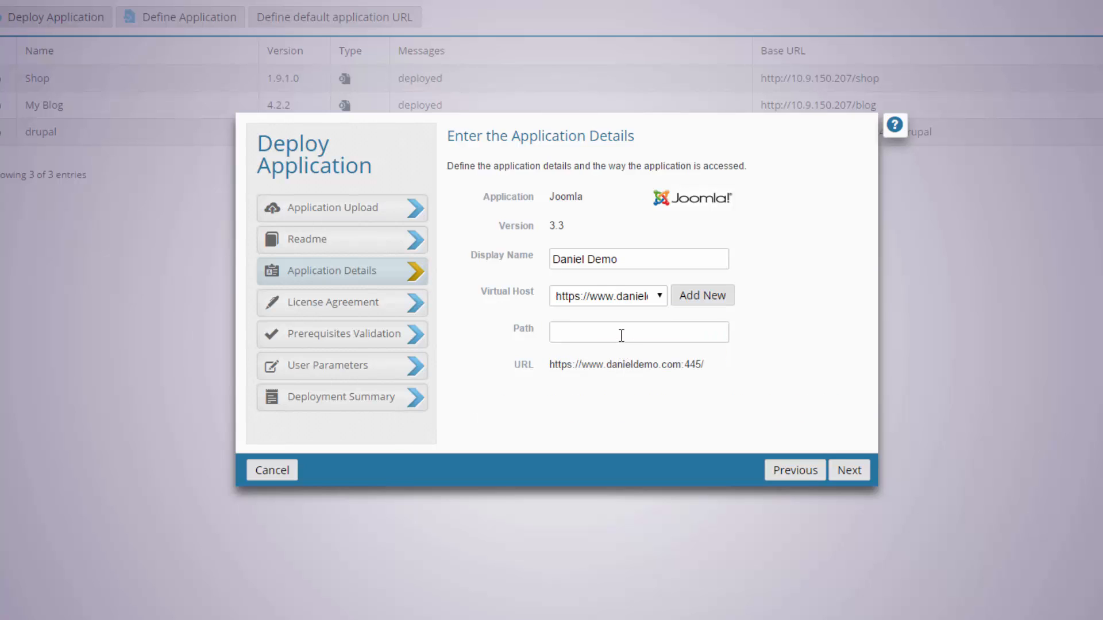
type("joomla")
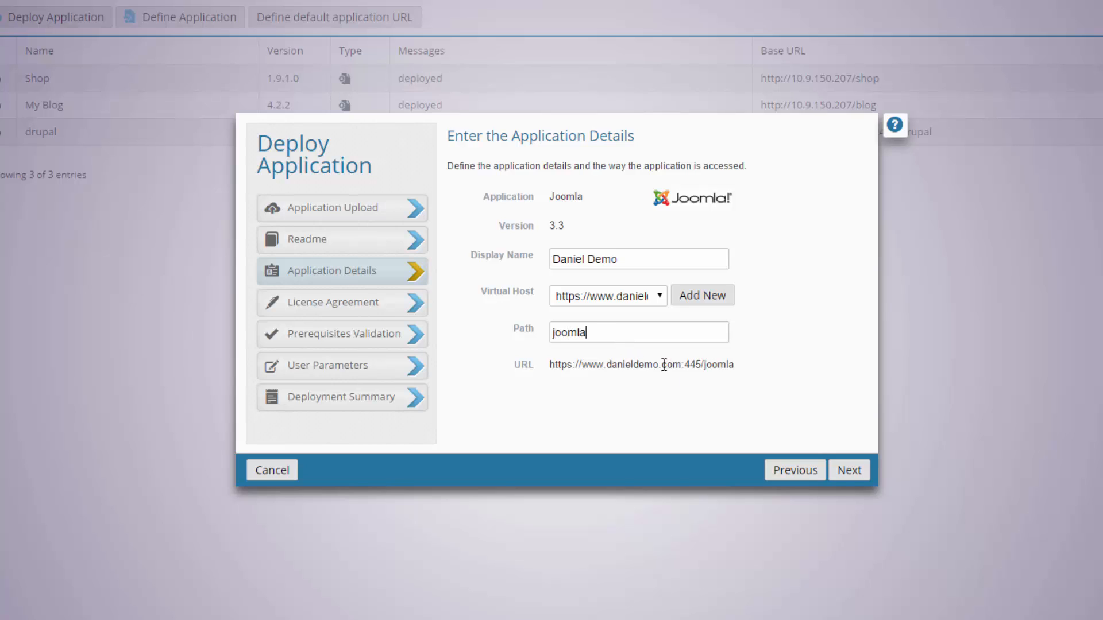
Step: Accept the license, pass prerequisites and user parameters, and deploy Joomla
left_click(848, 470)
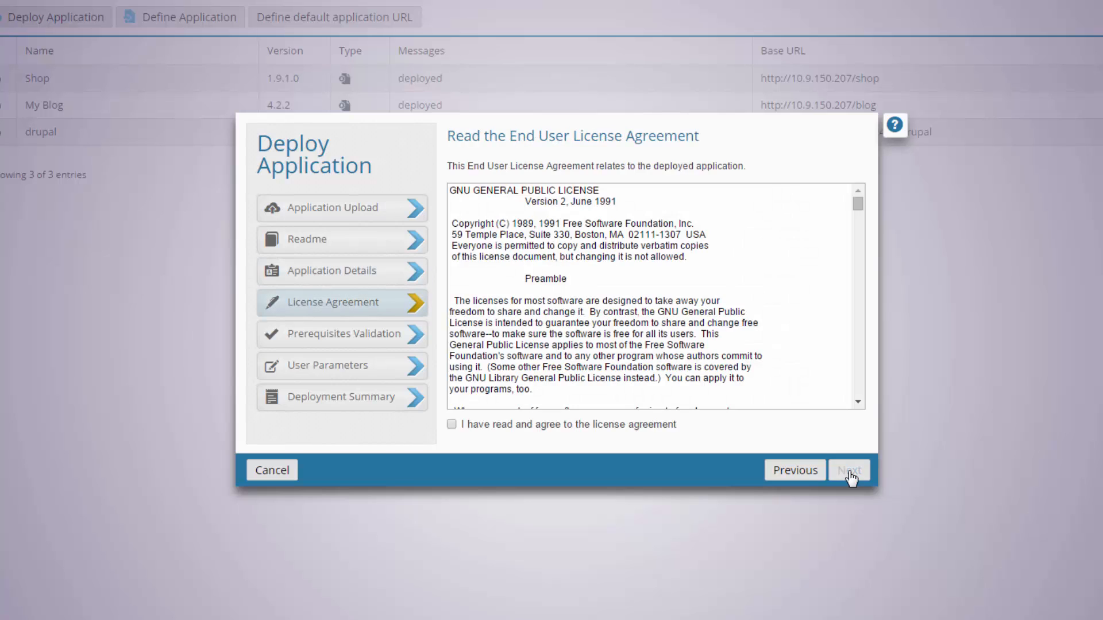
left_click(451, 424)
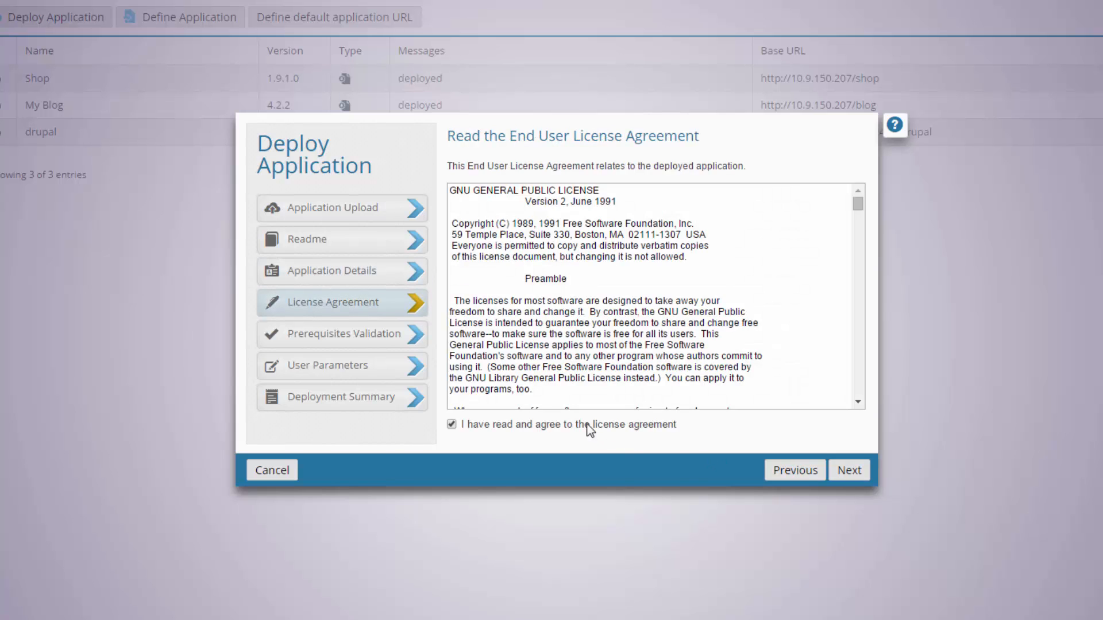
left_click(848, 470)
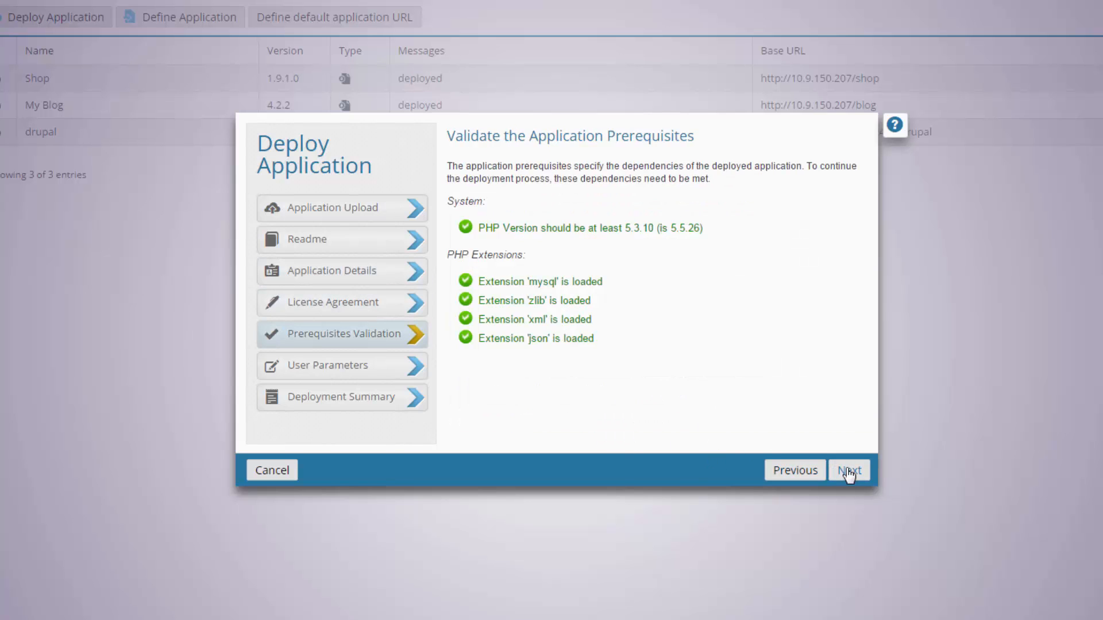
left_click(848, 470)
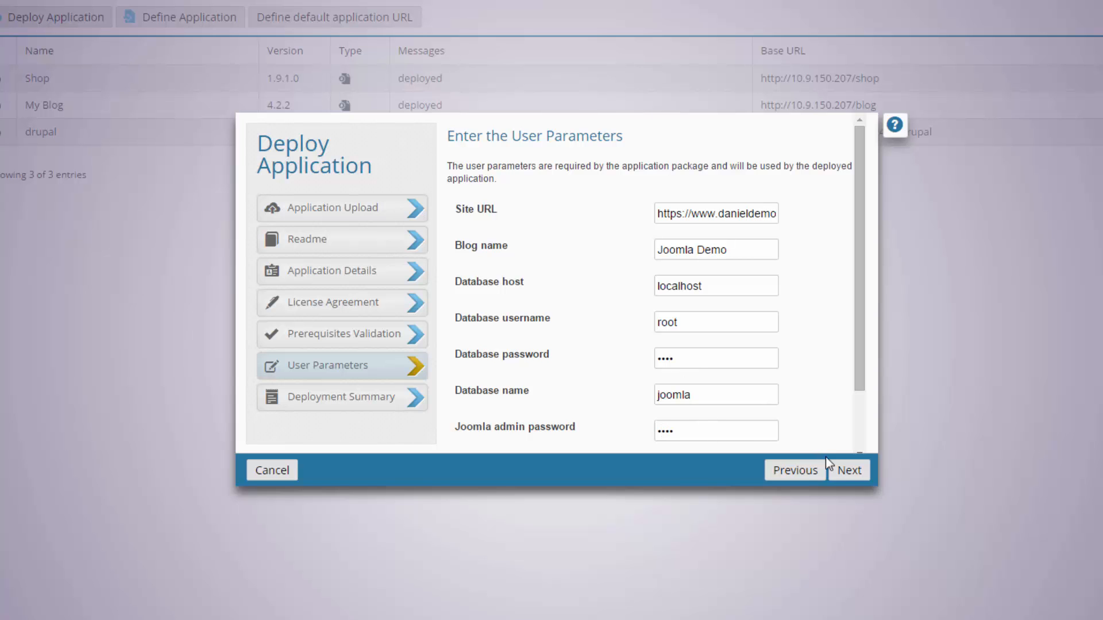
left_click(847, 470)
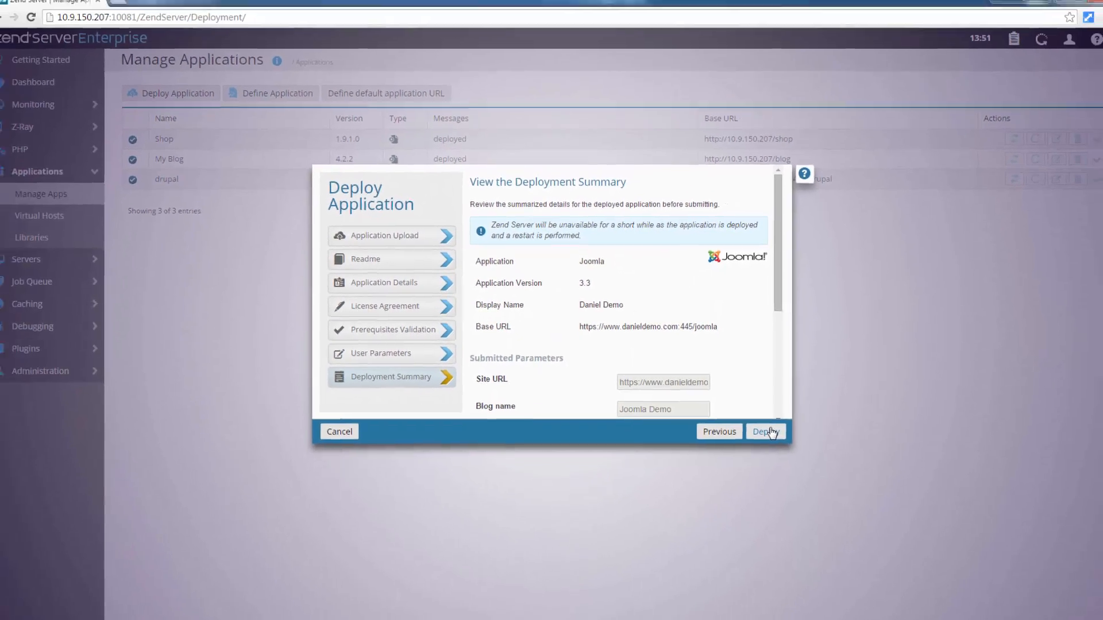
left_click(765, 431)
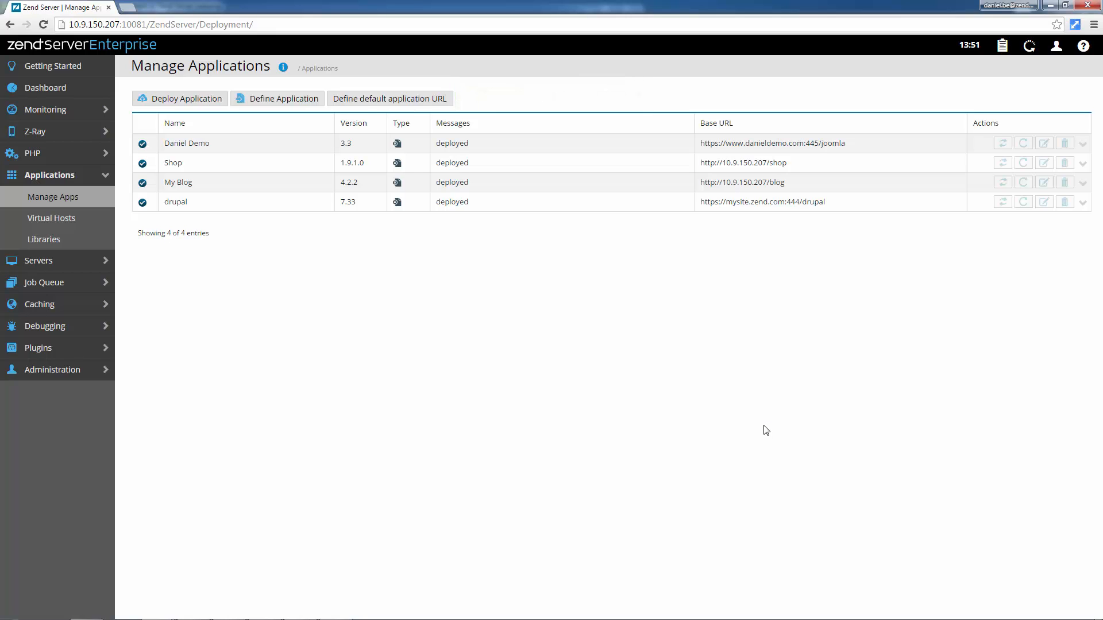
Step: Open the deployed site's base URL and proceed past the certificate warning to load Joomla Demo
left_click(186, 143)
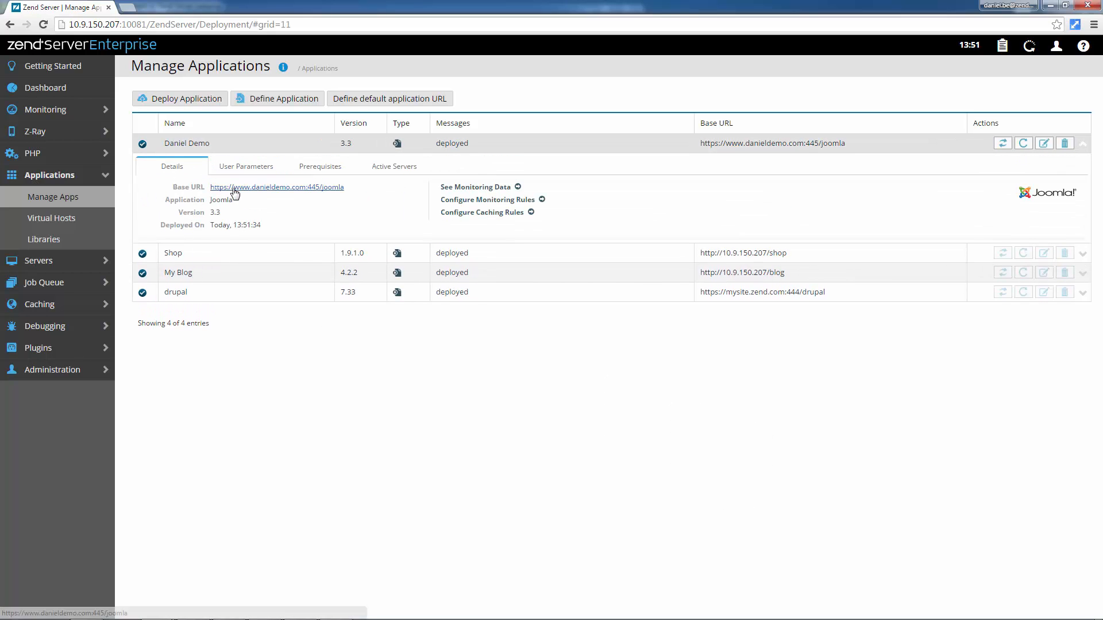
left_click(276, 187)
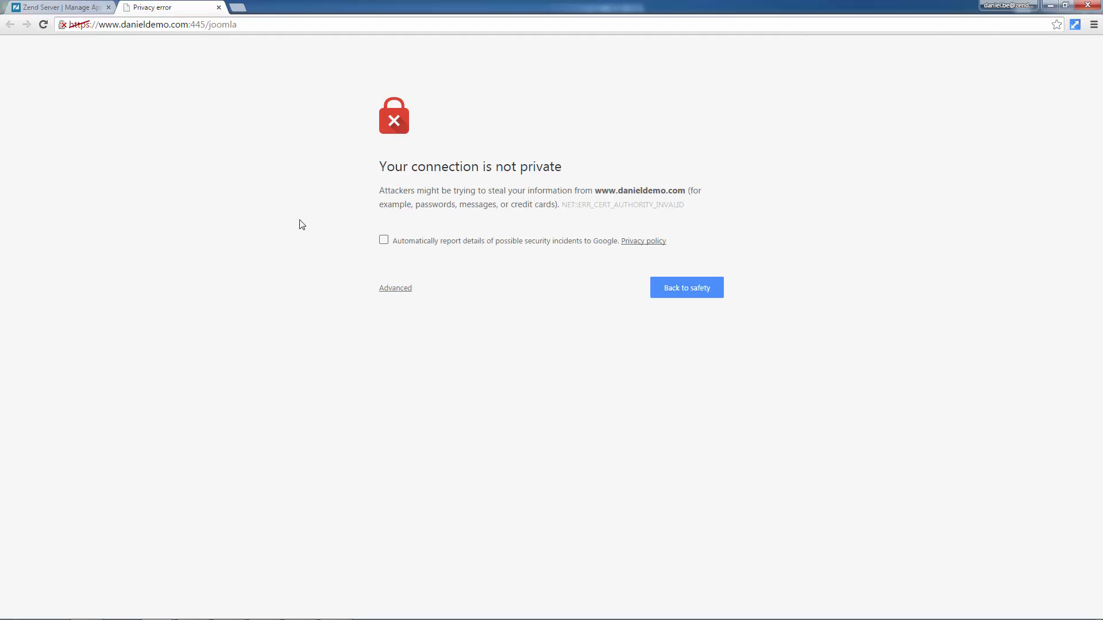
left_click(395, 288)
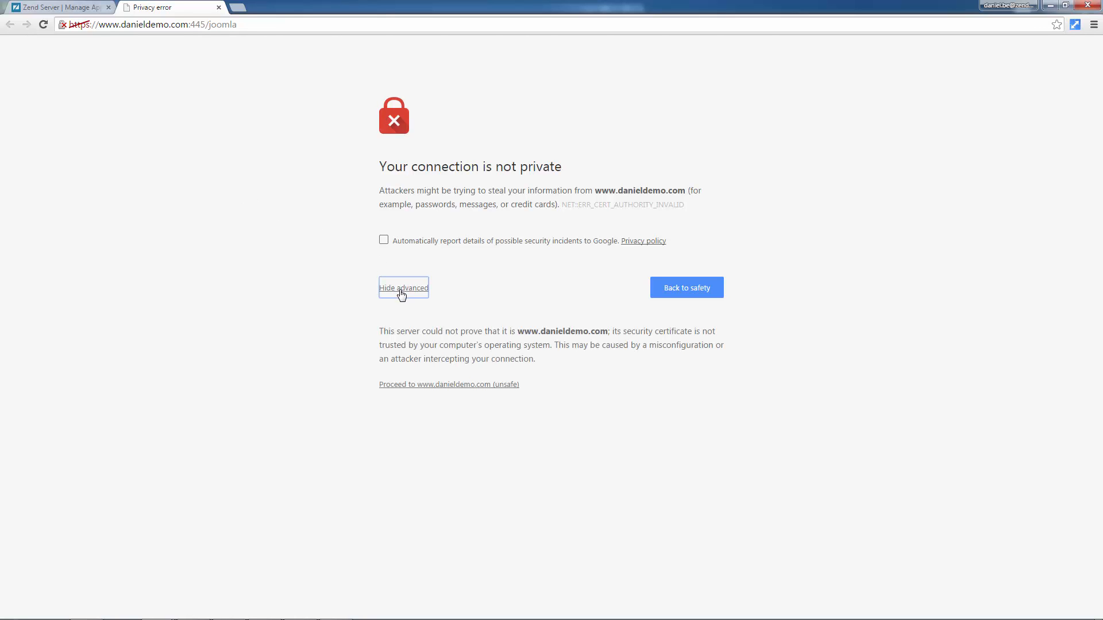
left_click(449, 383)
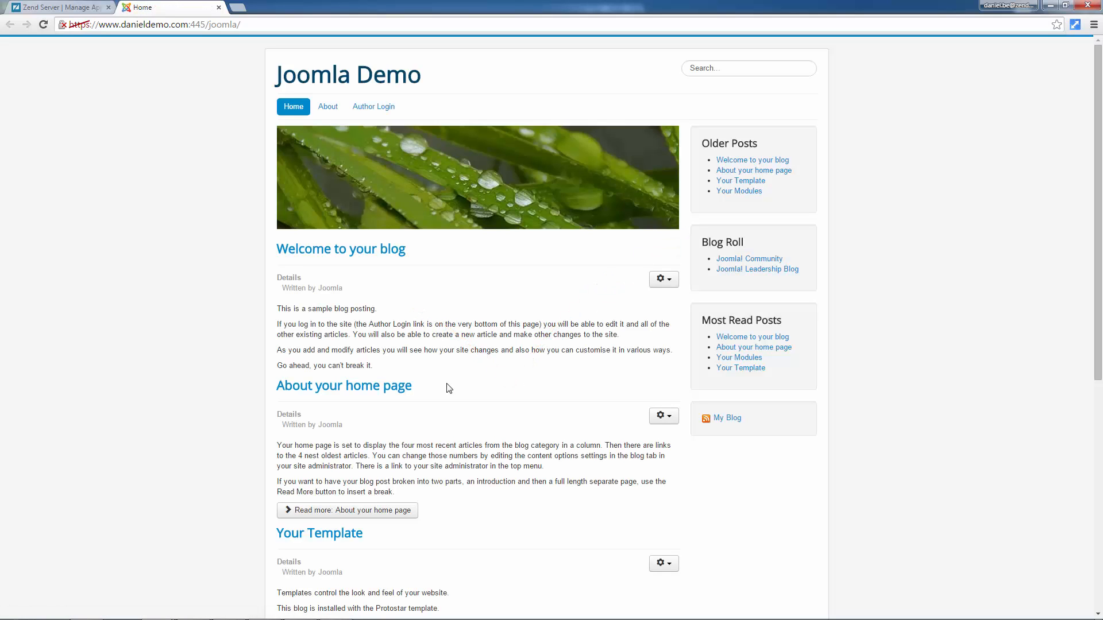
left_click(56, 7)
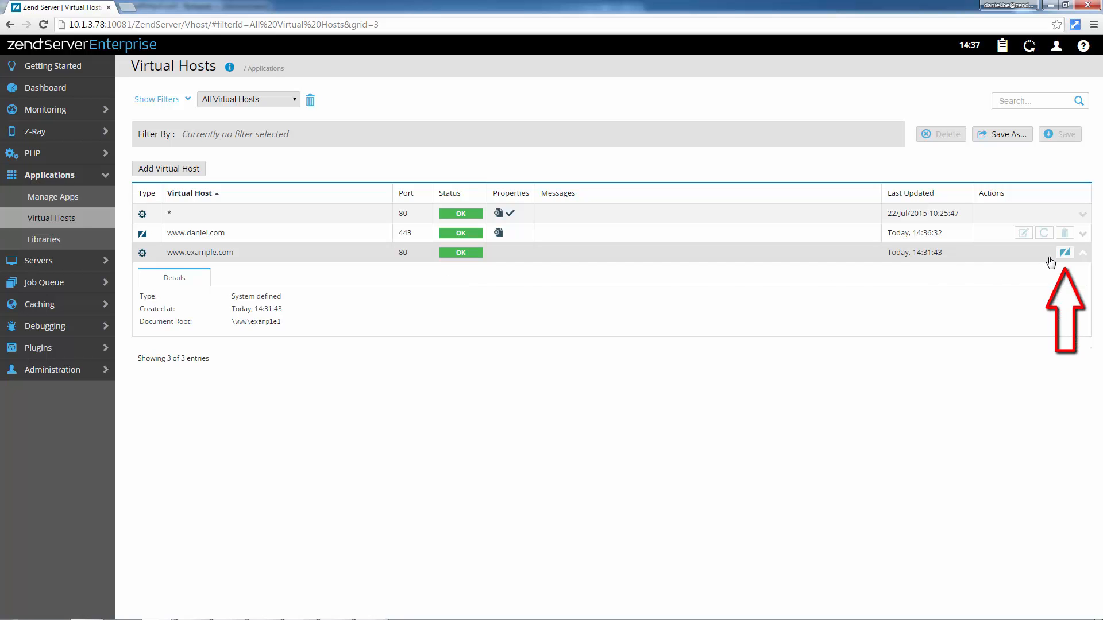
left_click(1064, 253)
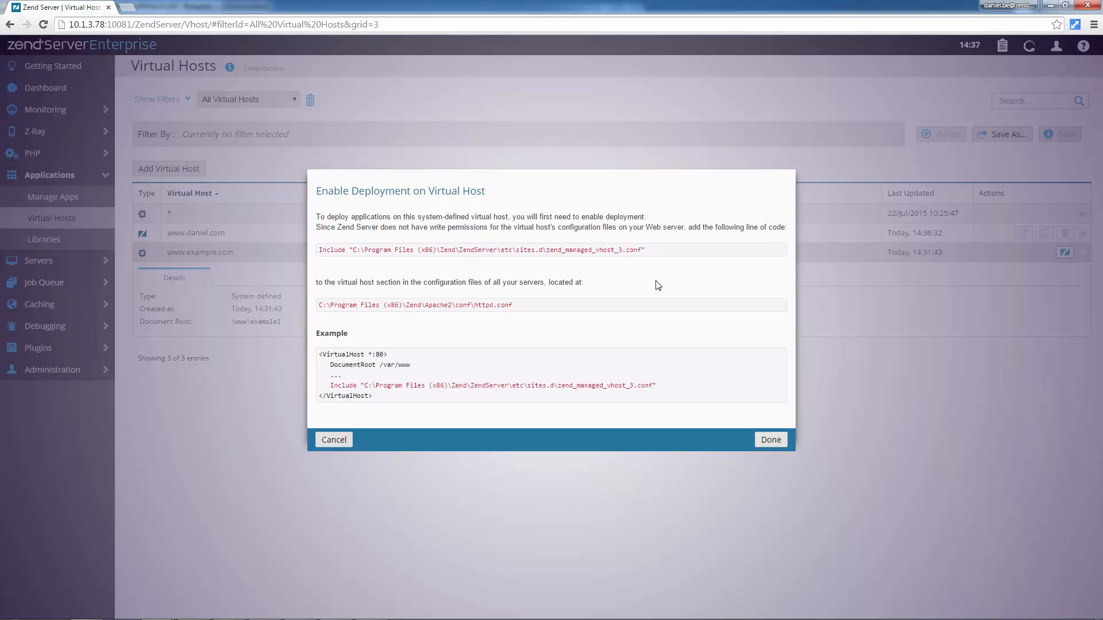
double_click(493, 249)
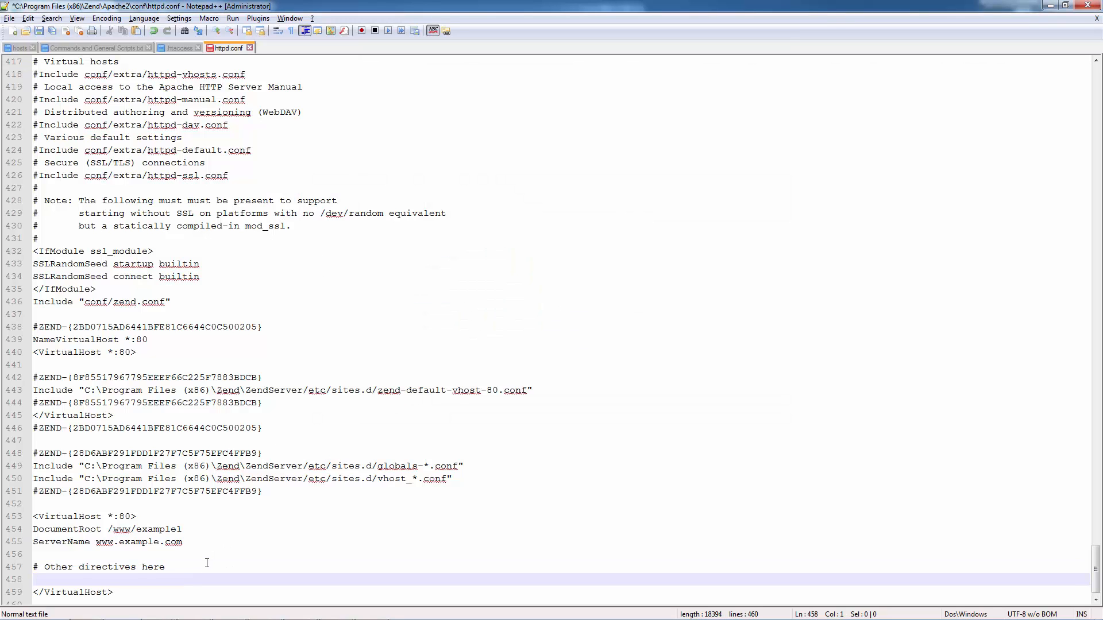
type("Include \"C:\\Program Files (x86)\\Zend\\ZendServer\\etc\\sites.d\\zend_managed_vhost_3.conf\"")
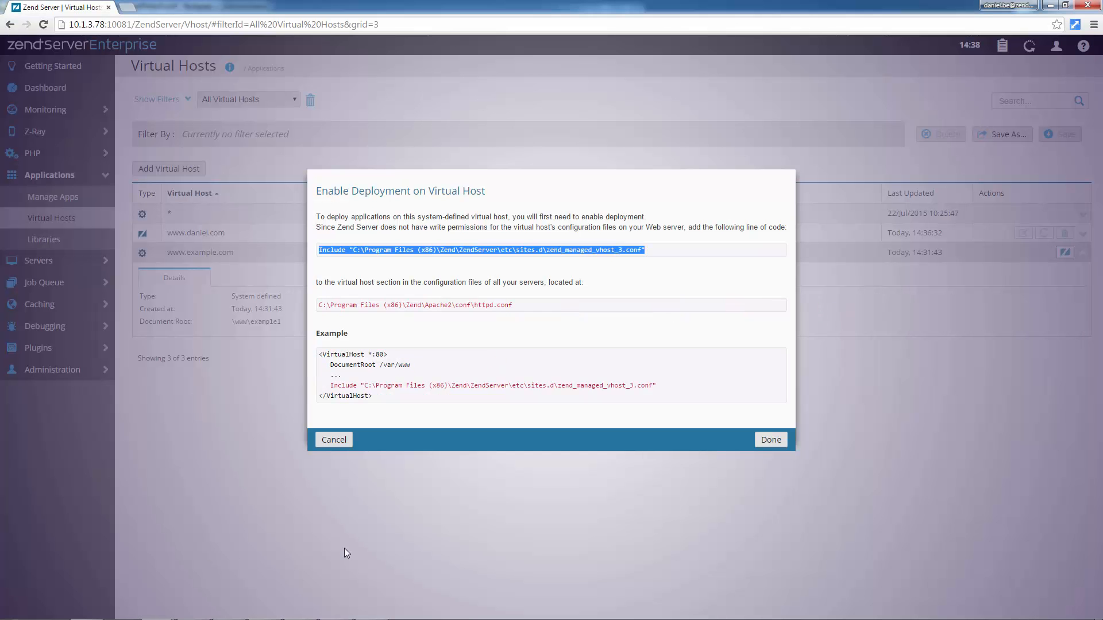
left_click(770, 440)
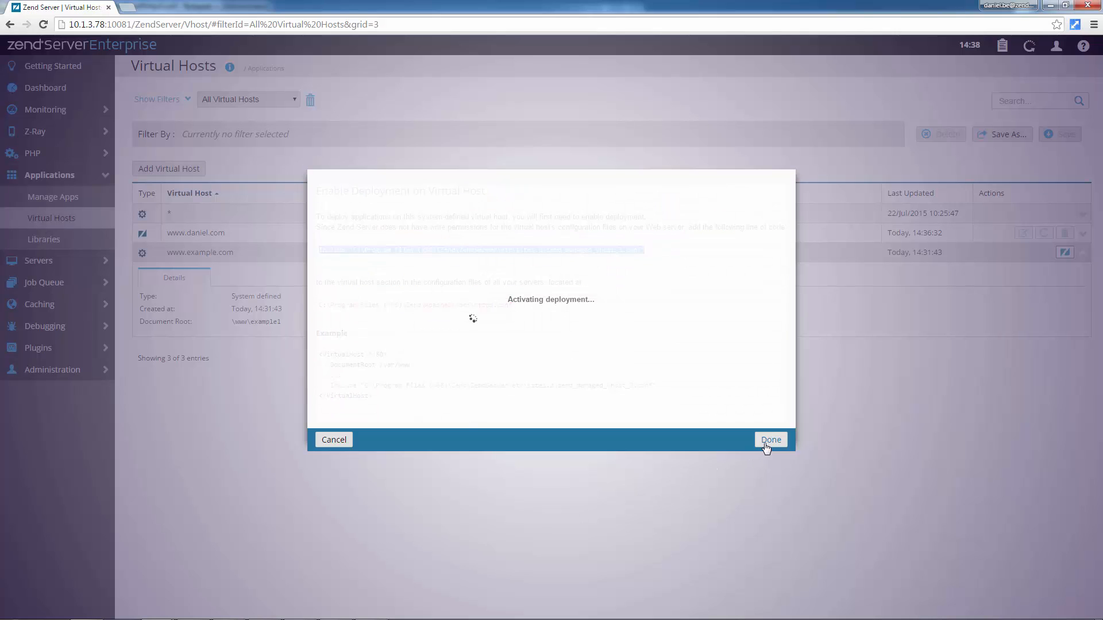
left_click(771, 440)
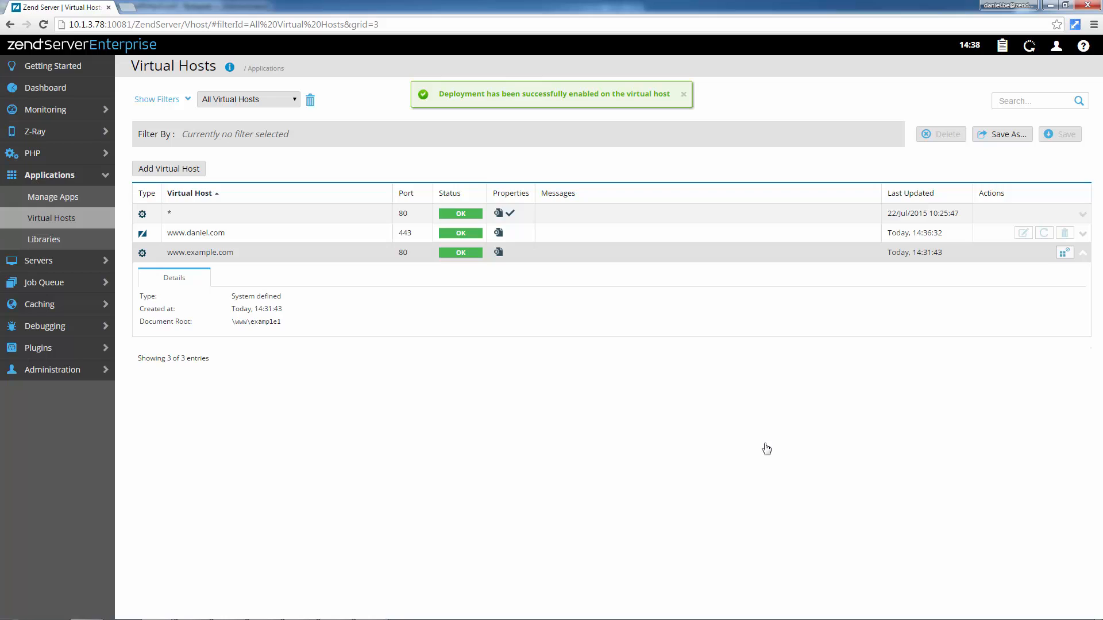
left_click(683, 93)
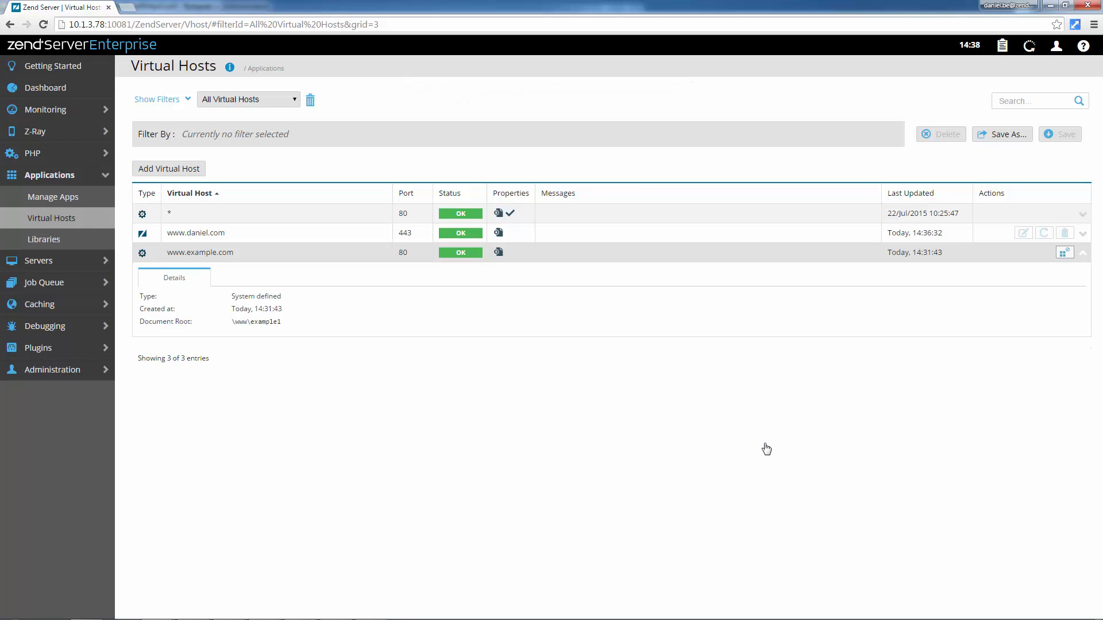
left_click(1023, 233)
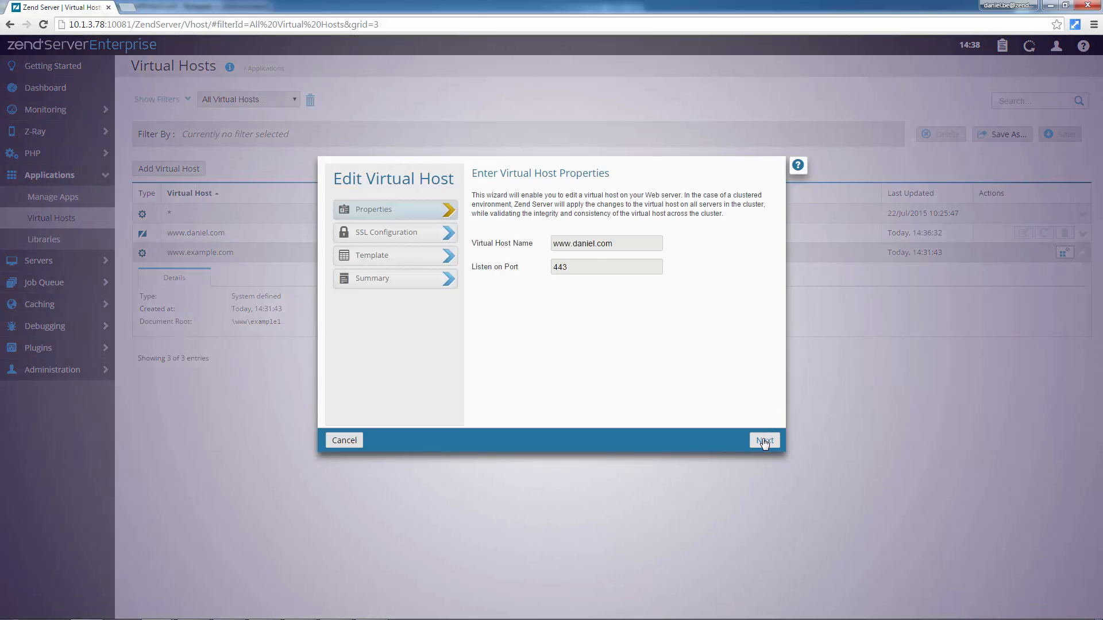
left_click(764, 440)
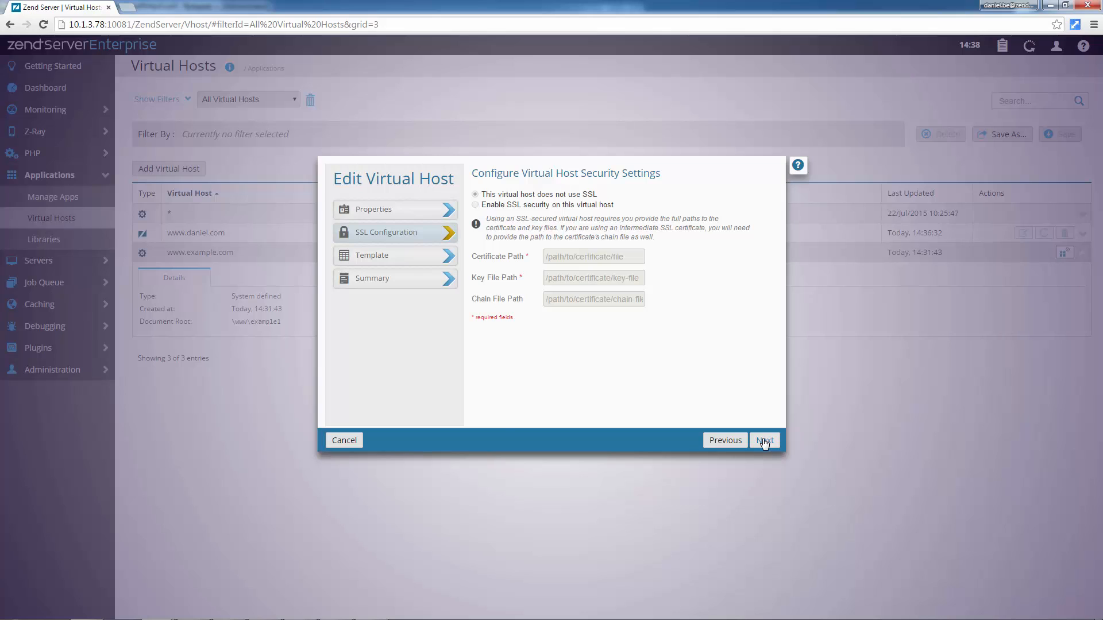
left_click(764, 440)
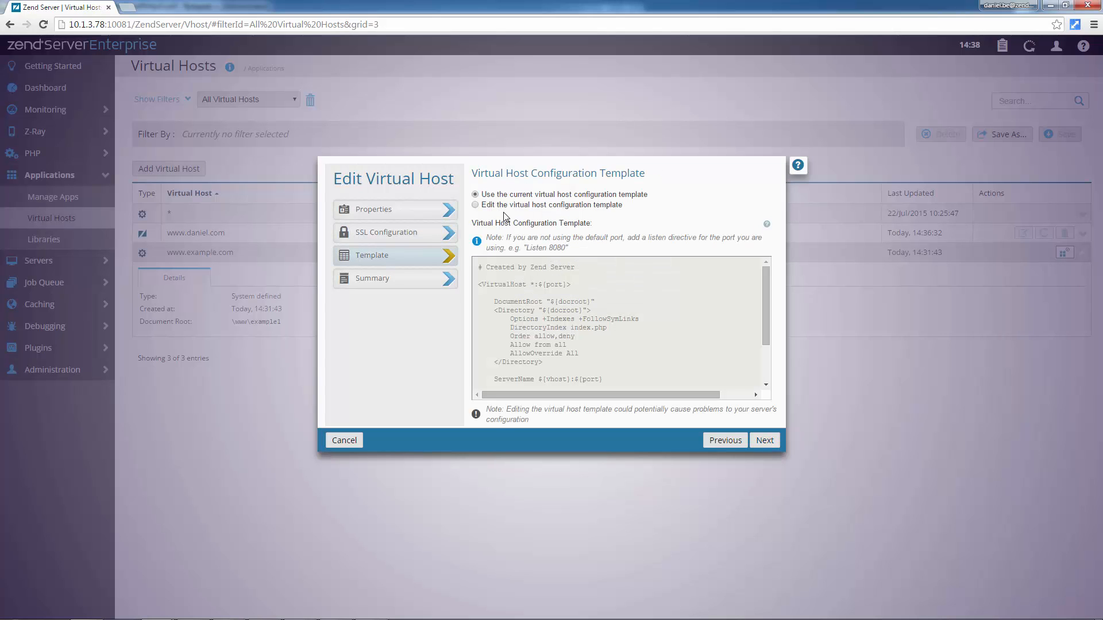
left_click(476, 205)
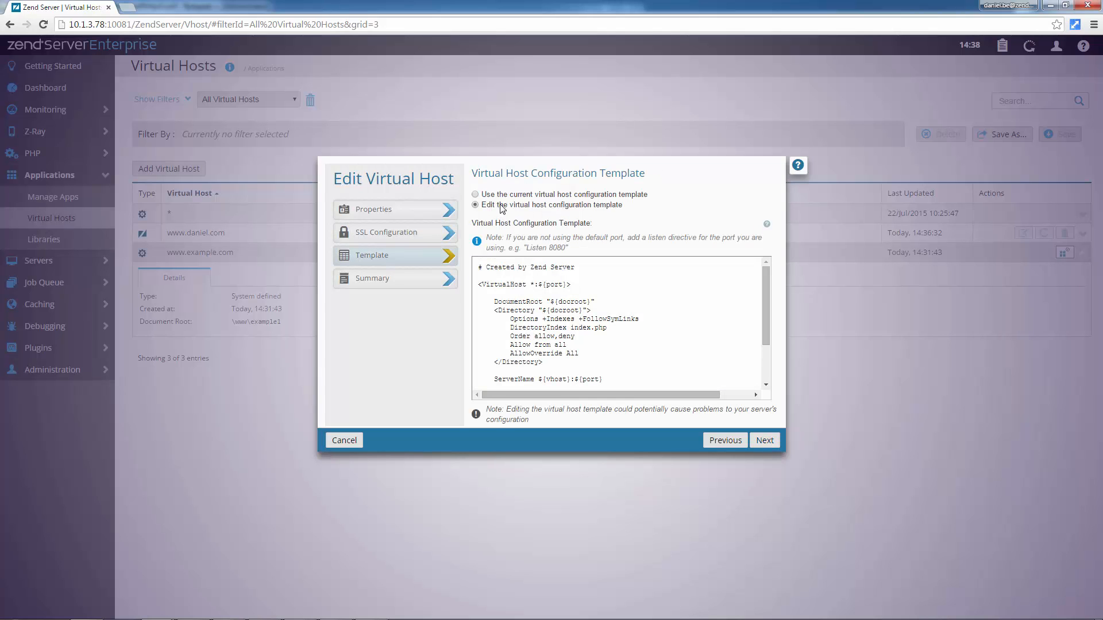